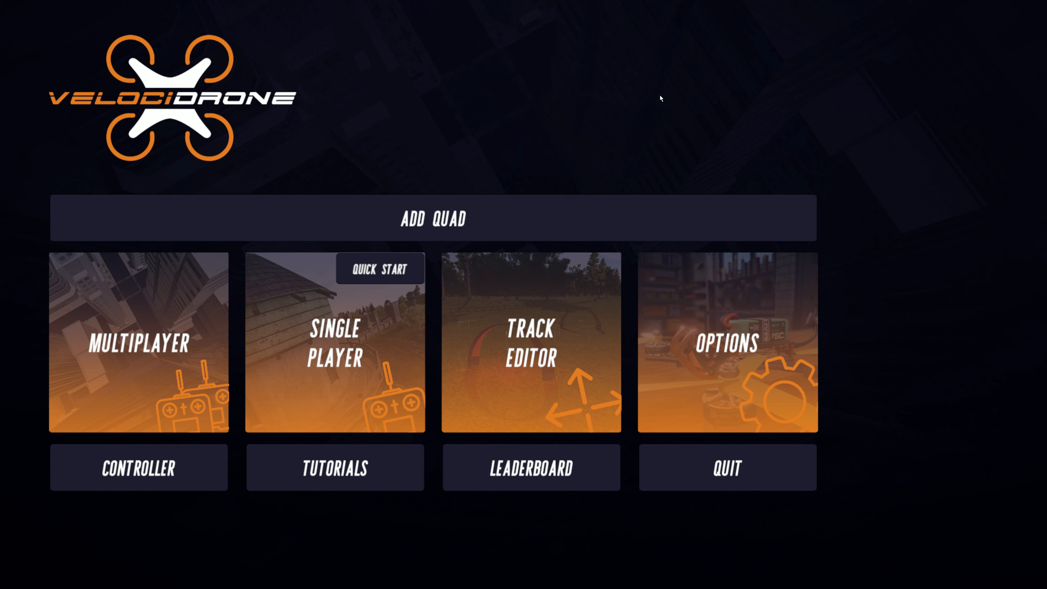
- Enter the quad hangar to view the saved MyOblivion quad and its settings
left_click(433, 218)
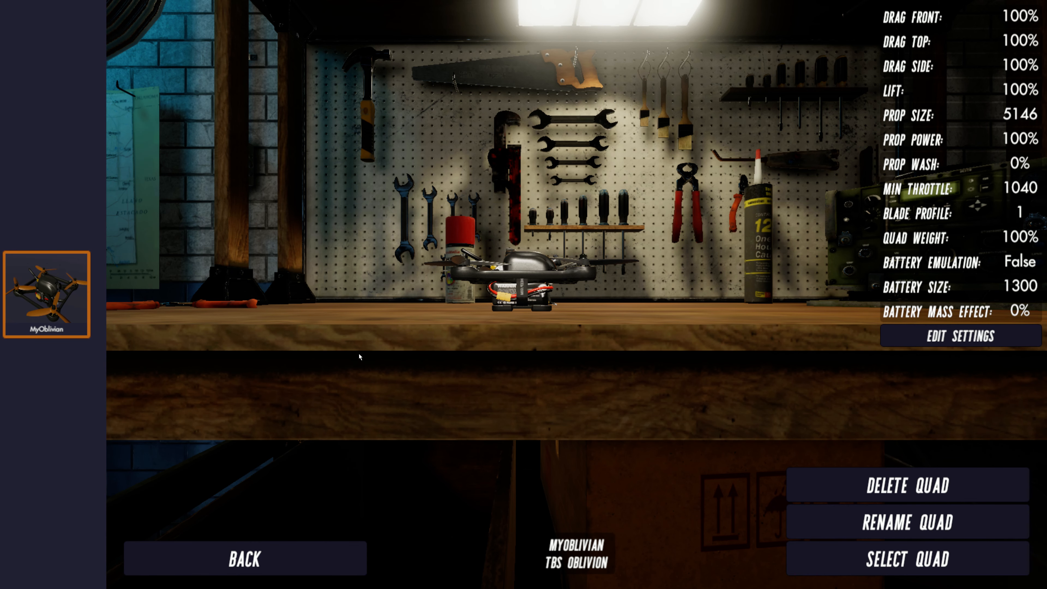
mouse_move(48, 42)
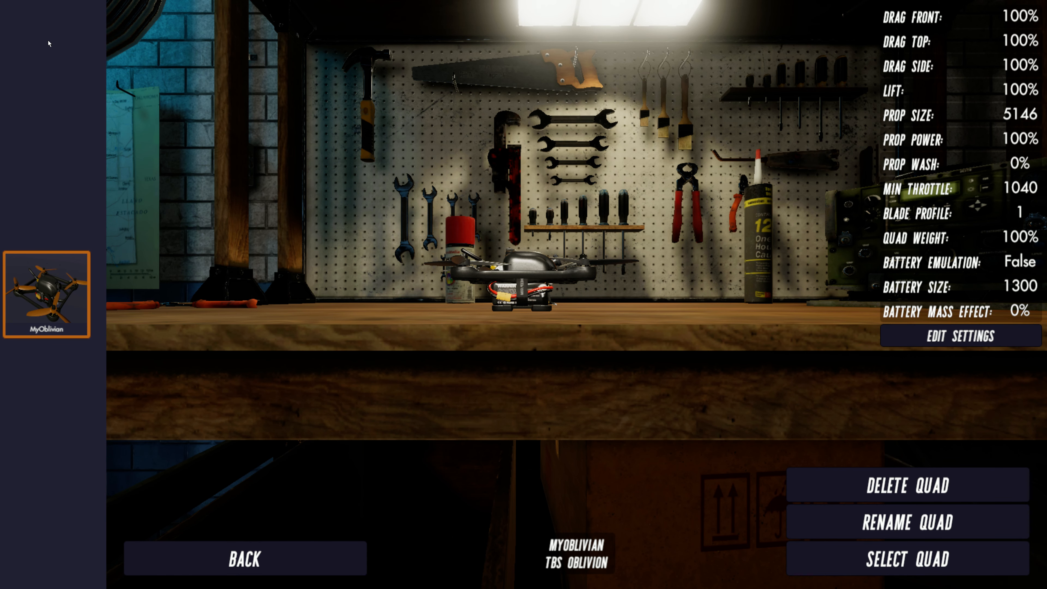
mouse_move(26, 182)
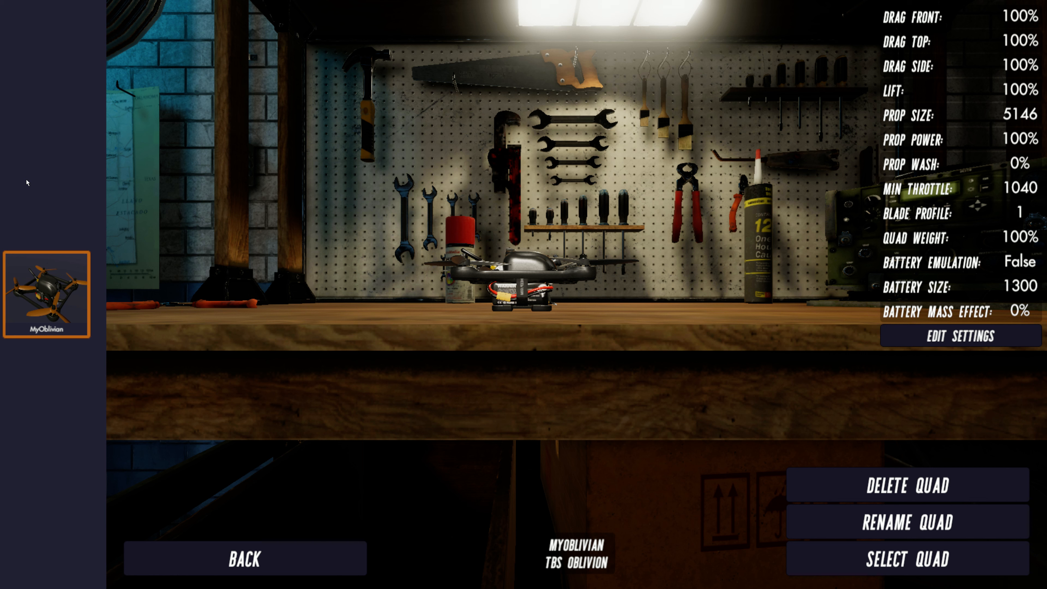
mouse_move(366, 229)
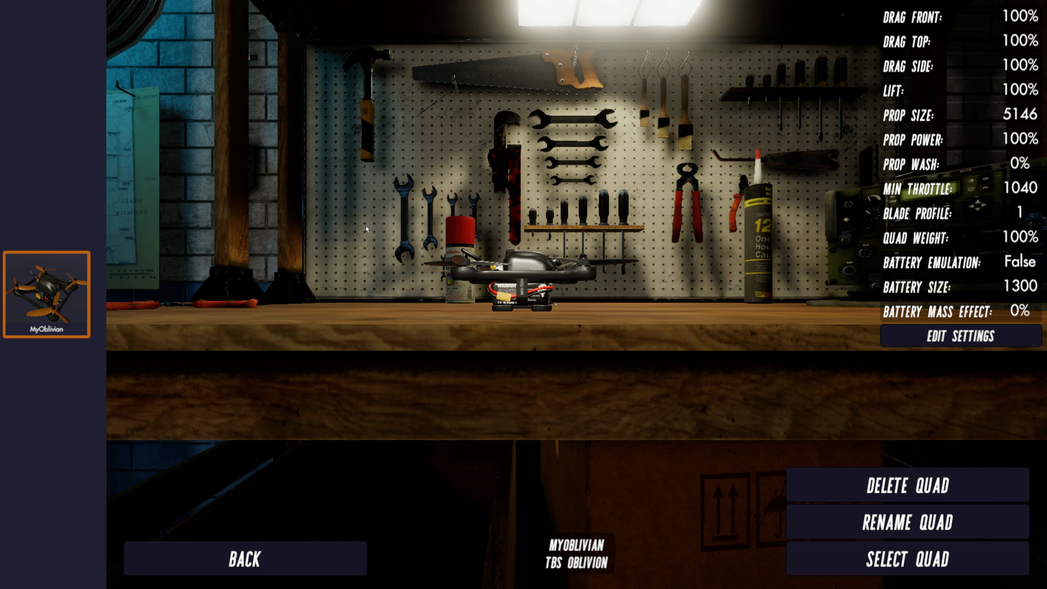
mouse_move(104, 295)
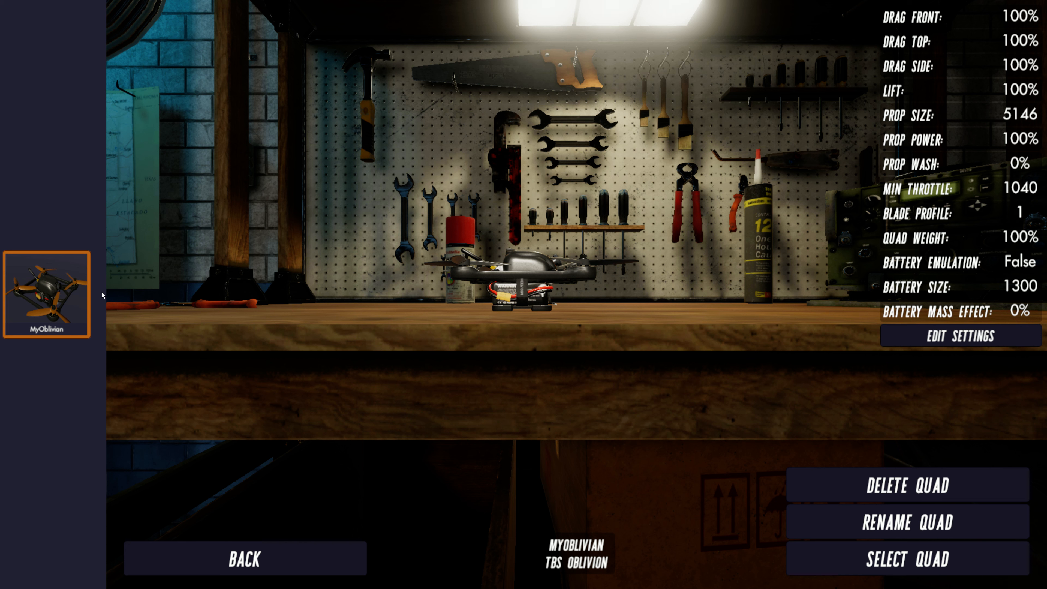
mouse_move(960, 62)
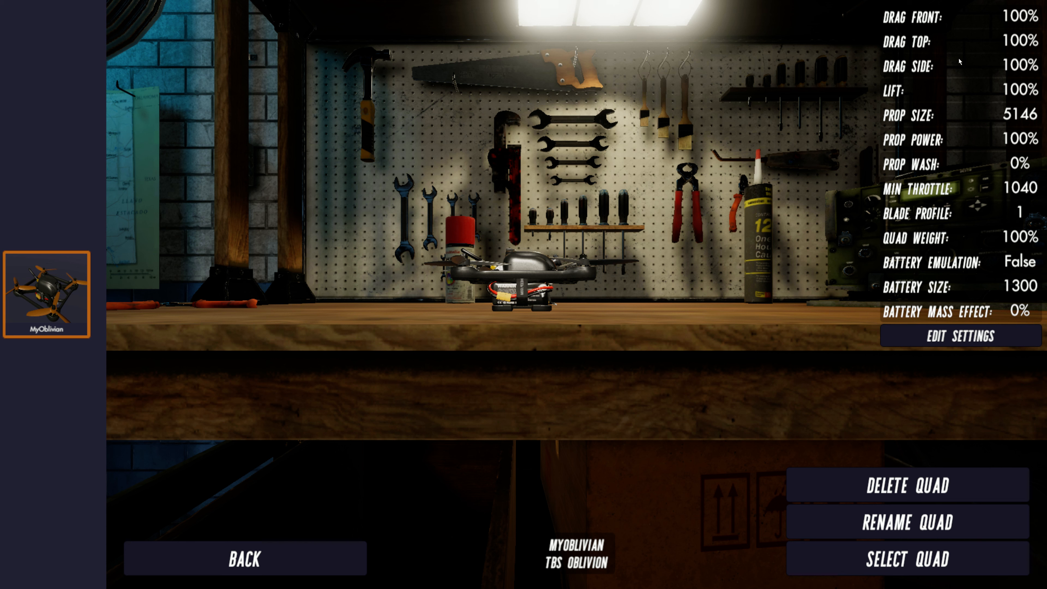
mouse_move(903, 291)
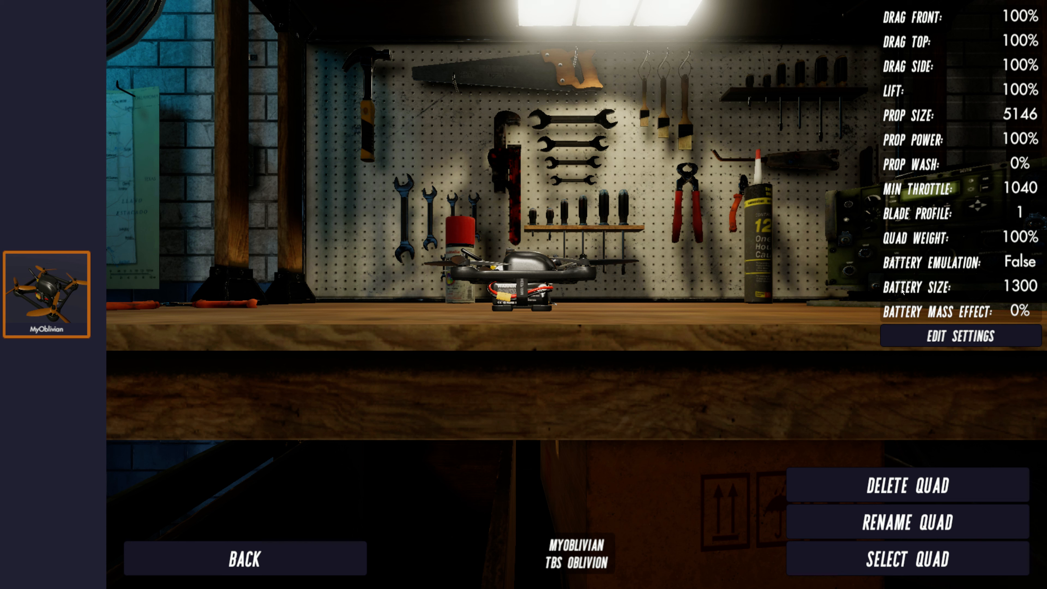
mouse_move(991, 54)
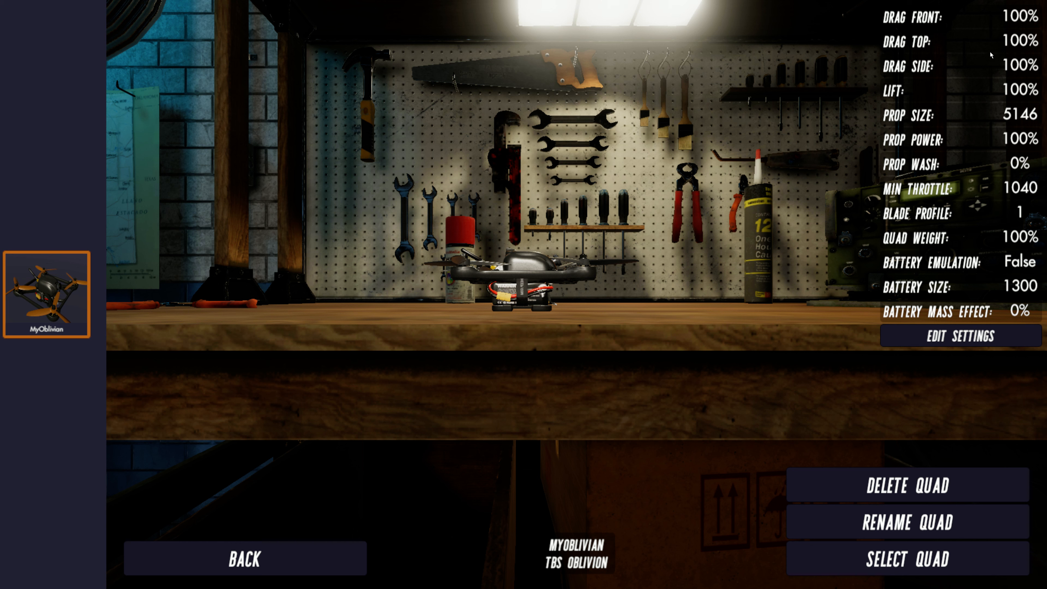
mouse_move(947, 221)
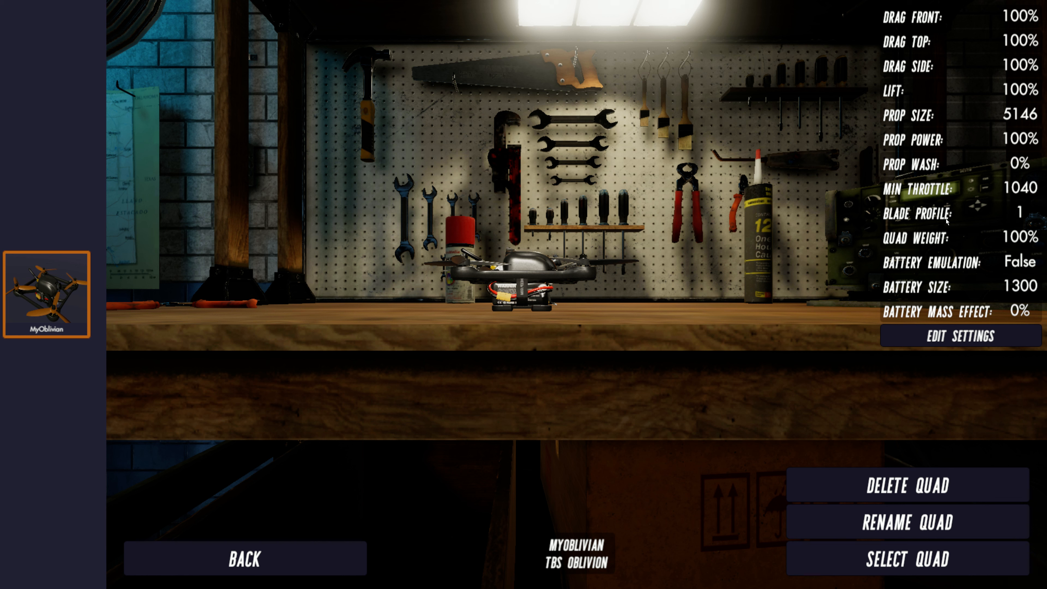
mouse_move(35, 253)
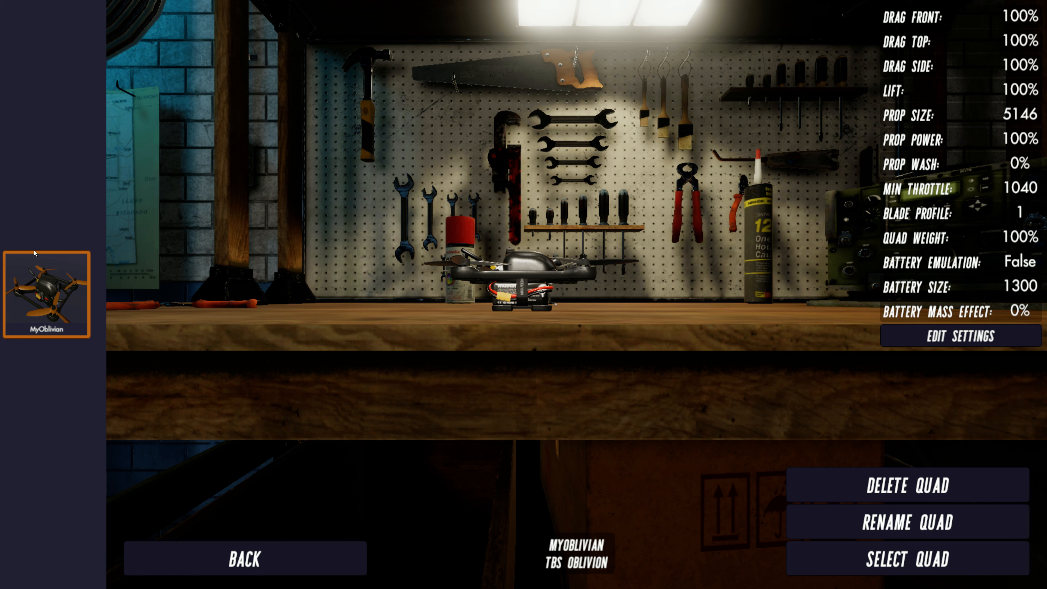
mouse_move(641, 257)
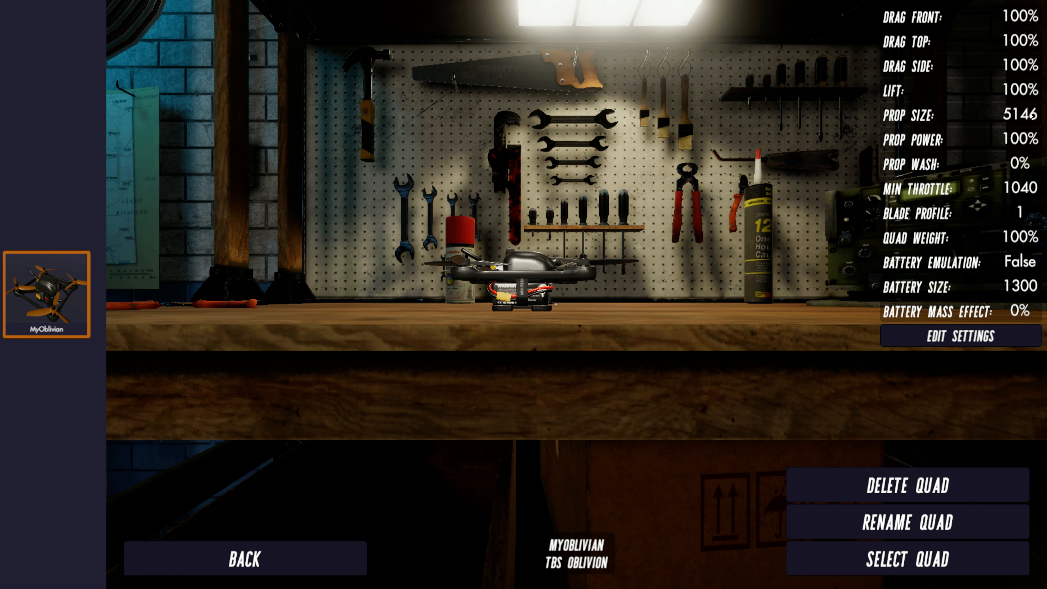
mouse_move(931, 30)
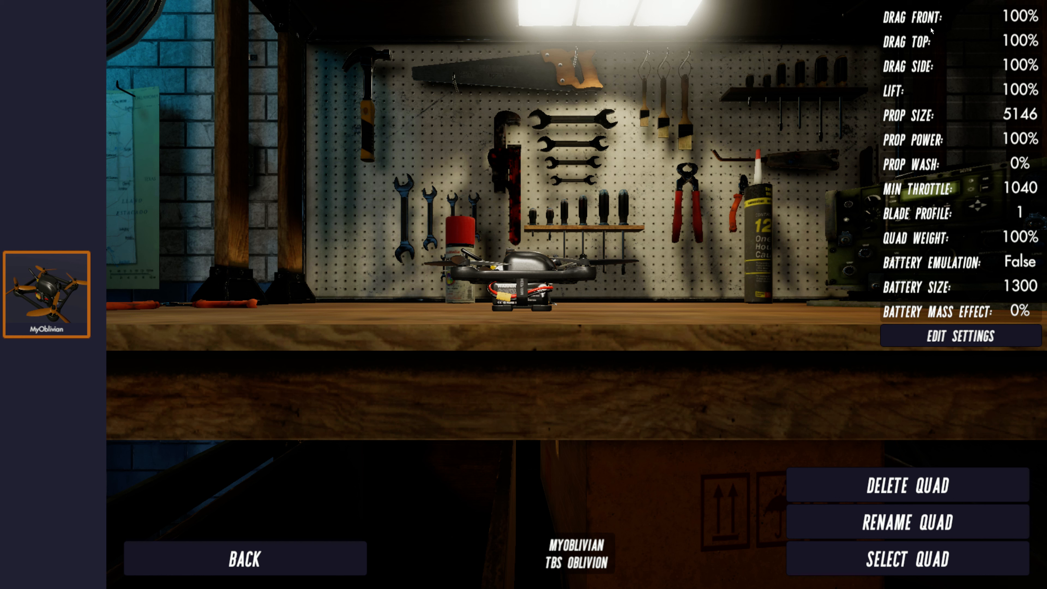
mouse_move(49, 226)
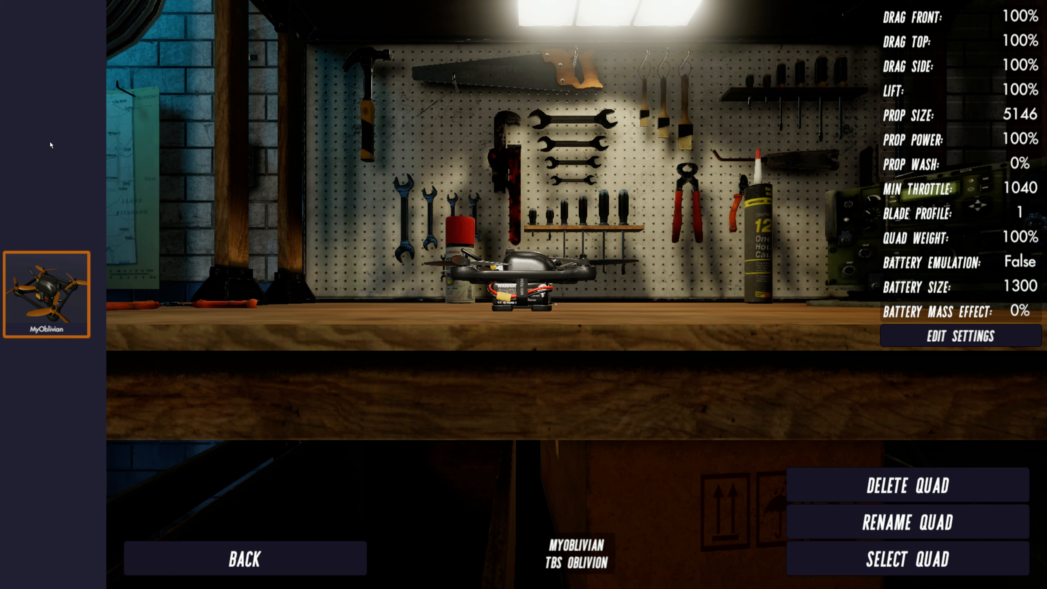
mouse_move(26, 340)
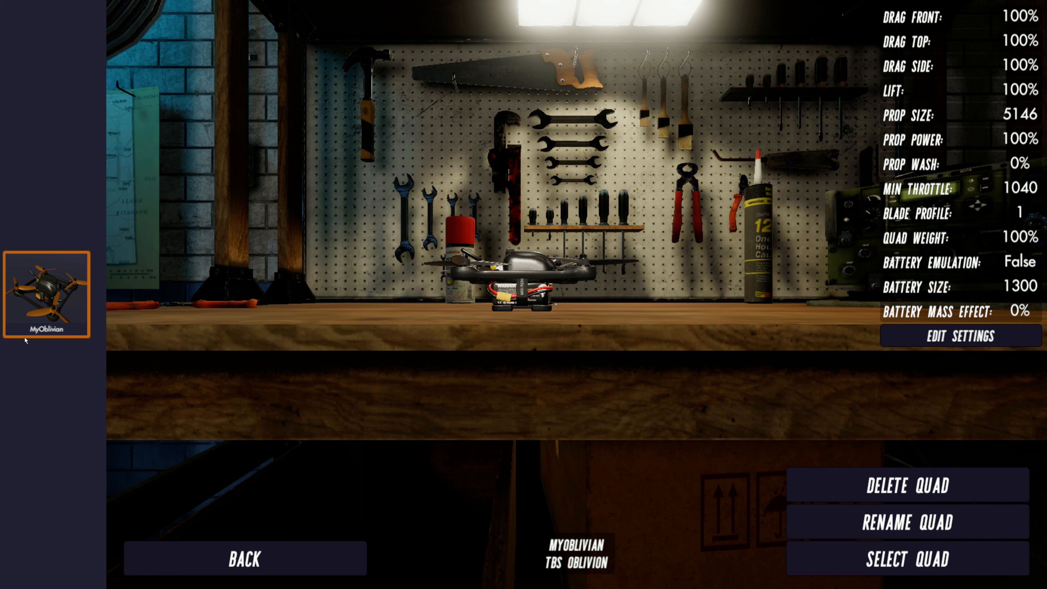
mouse_move(52, 395)
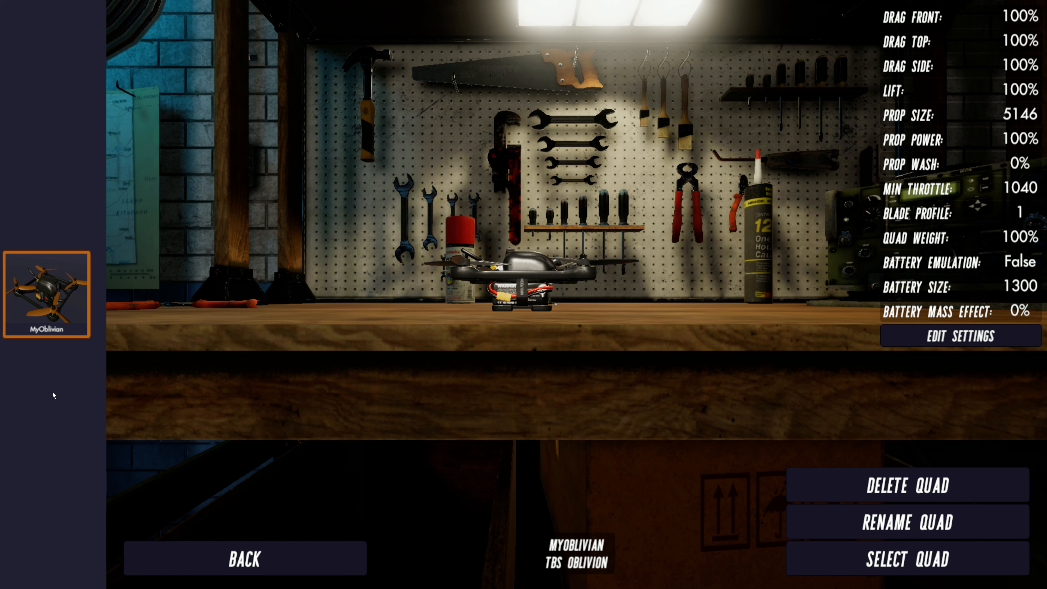
mouse_move(73, 257)
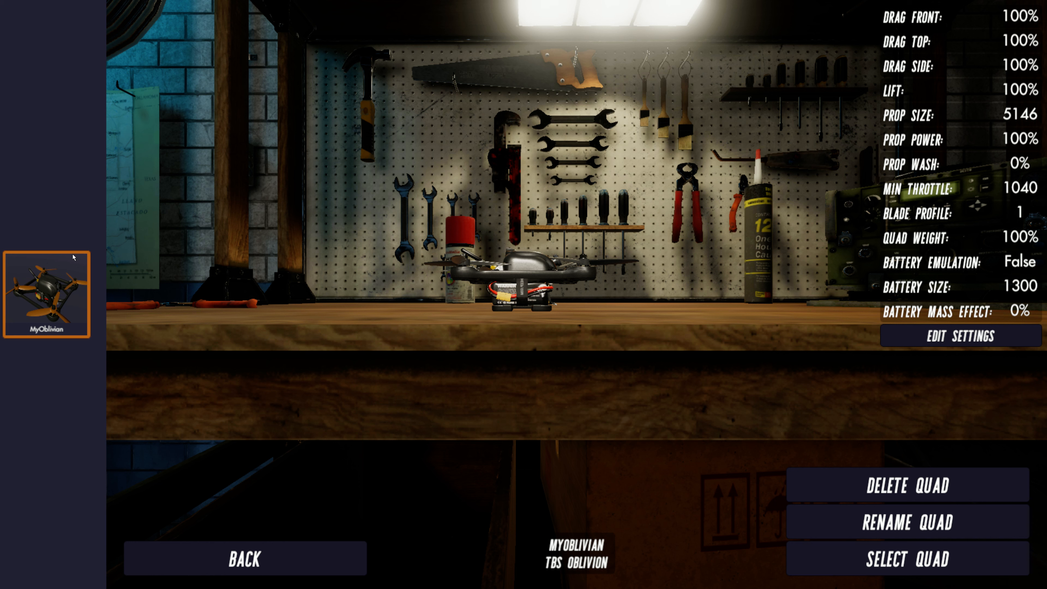
mouse_move(572, 266)
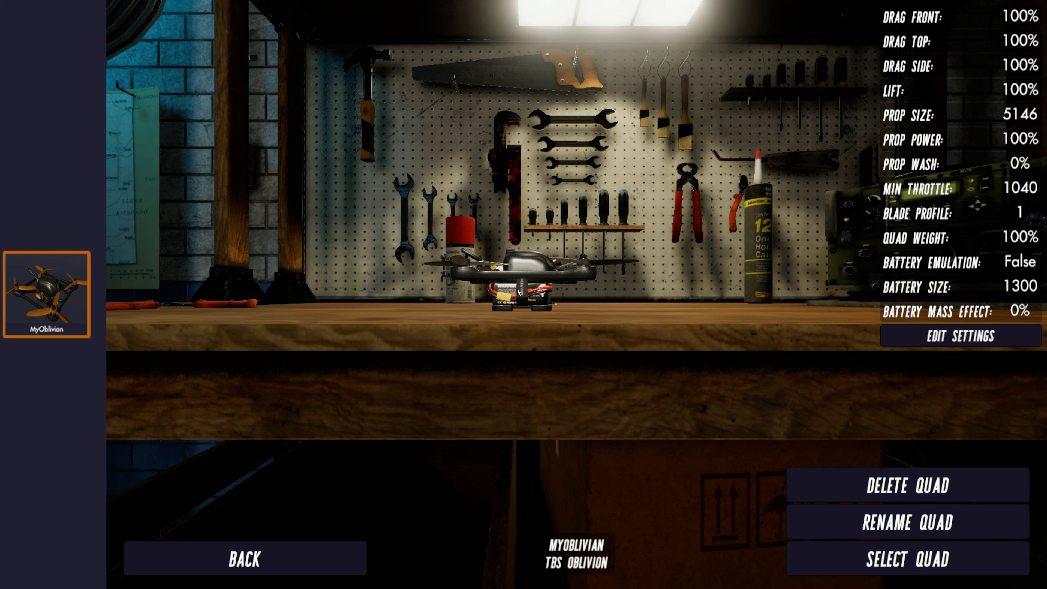
mouse_move(565, 273)
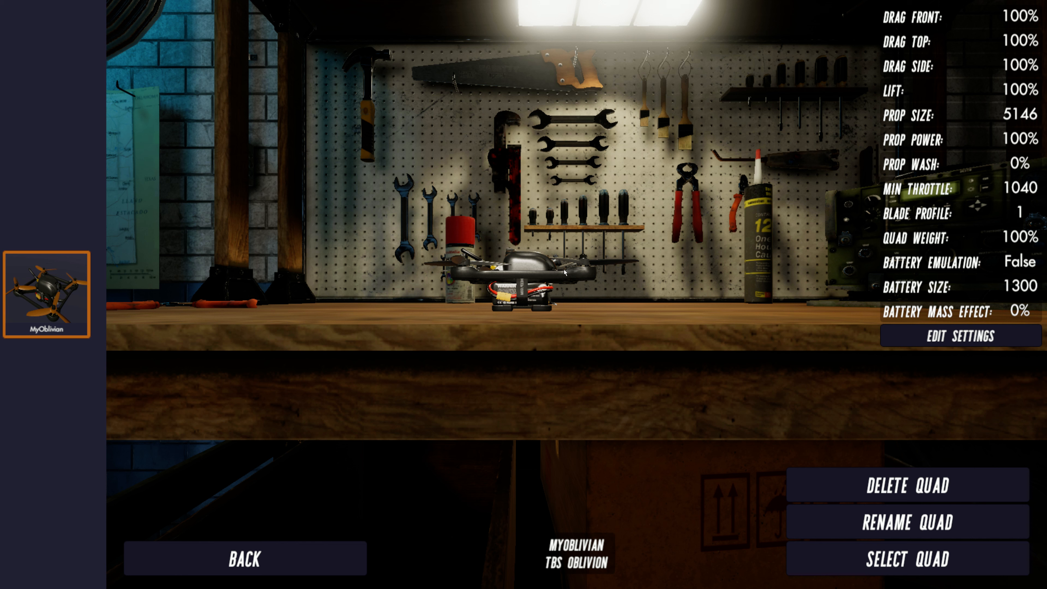
mouse_move(624, 286)
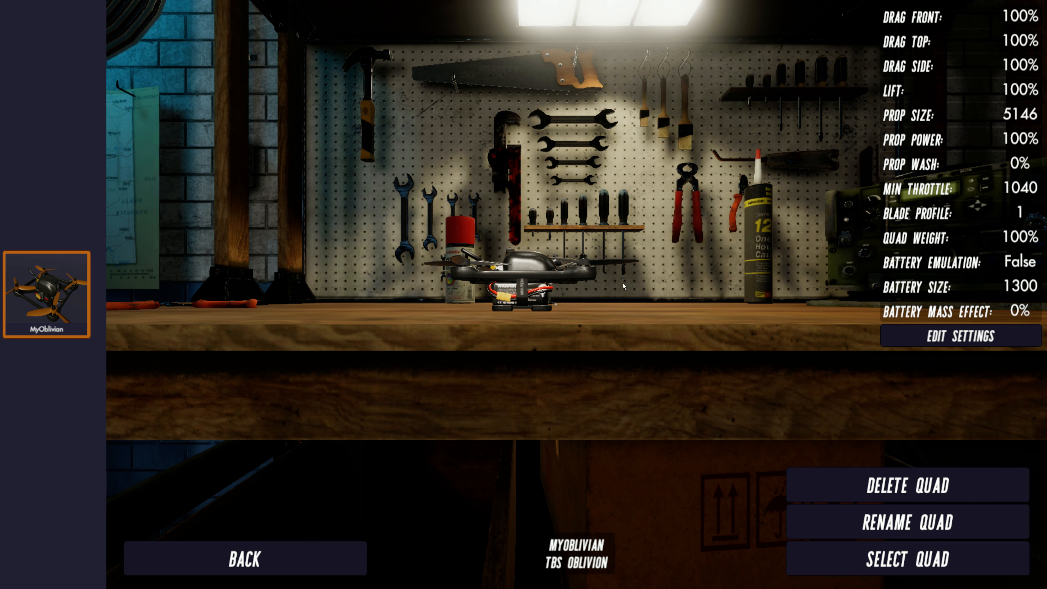
mouse_move(525, 312)
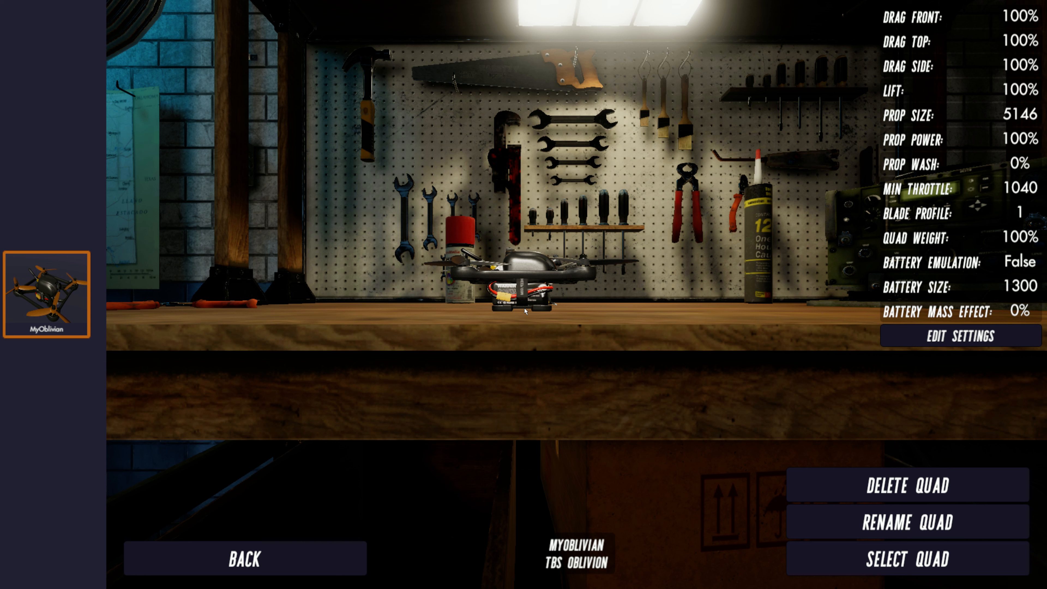
mouse_move(84, 363)
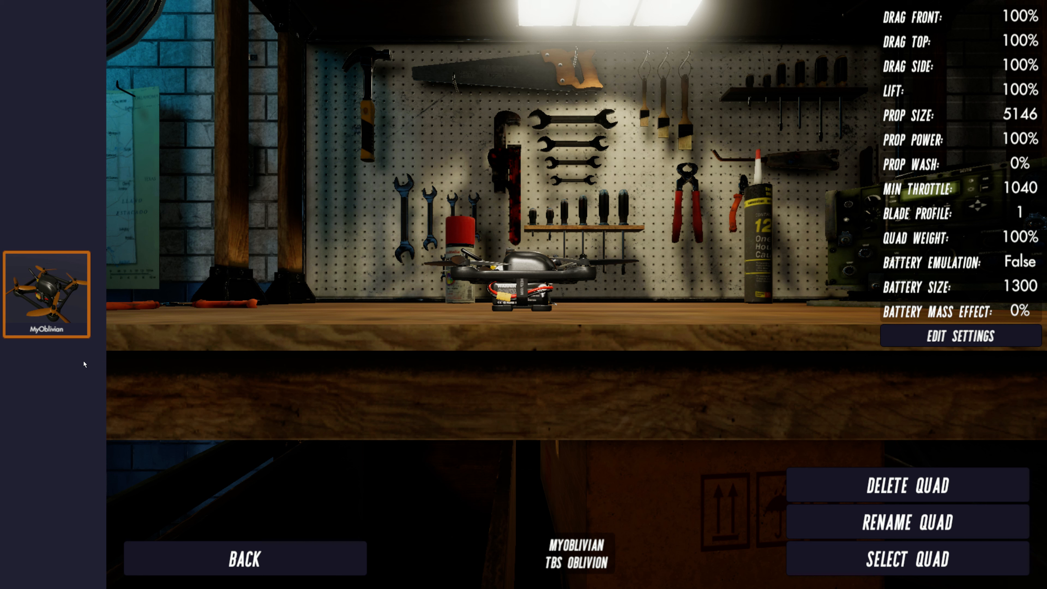
mouse_move(354, 330)
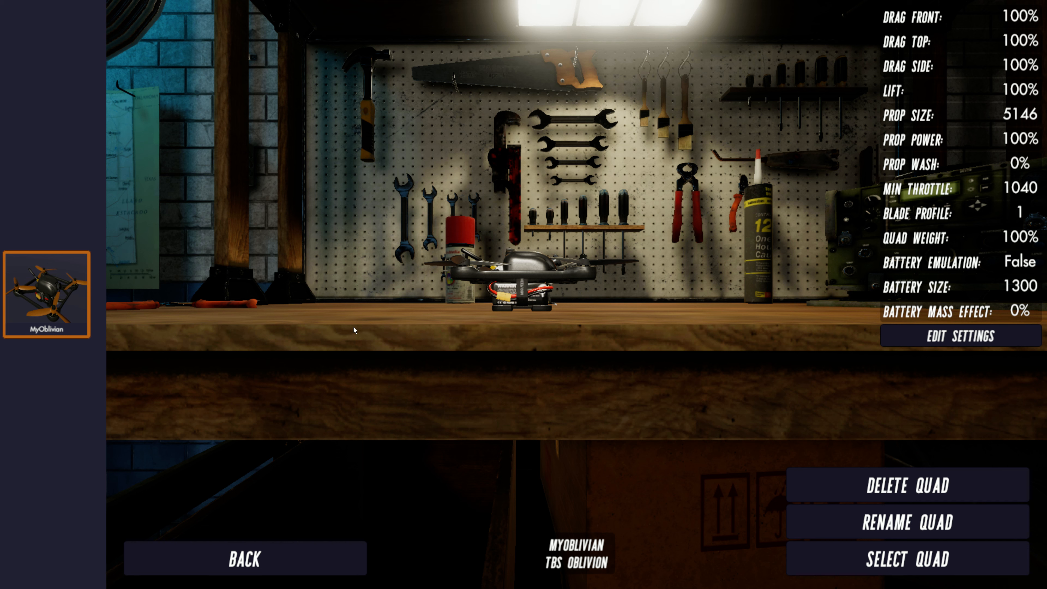
- Leave the hangar and start adding a new quad model from the picker
left_click(244, 558)
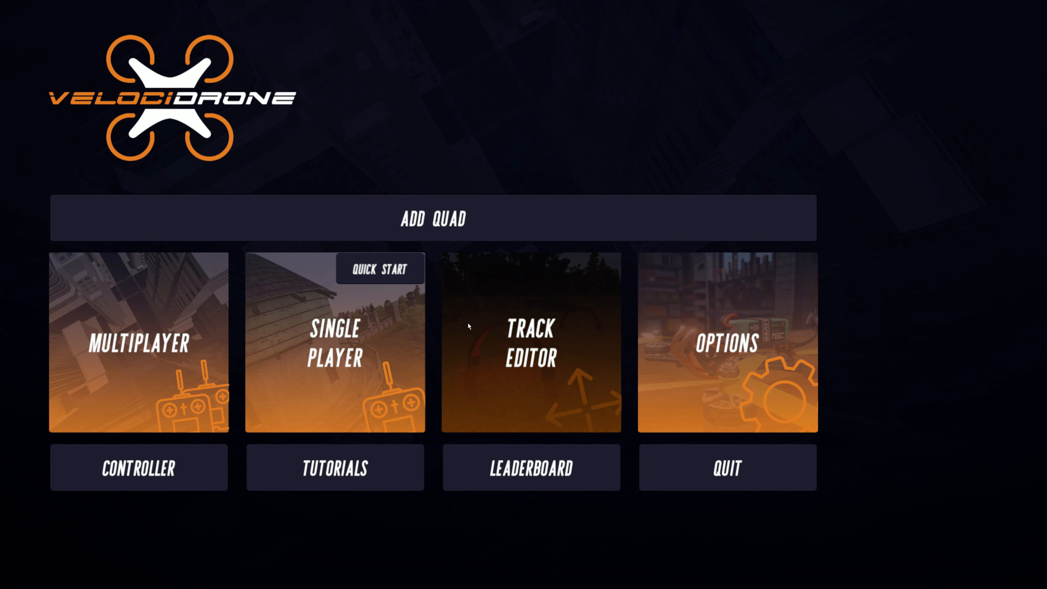
left_click(433, 218)
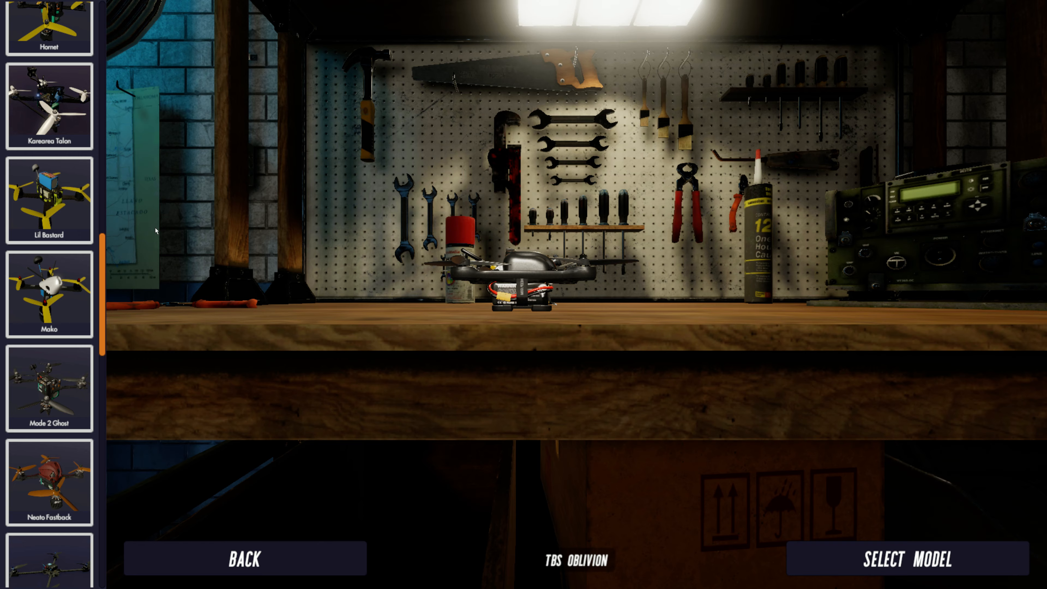
scroll("down", 3)
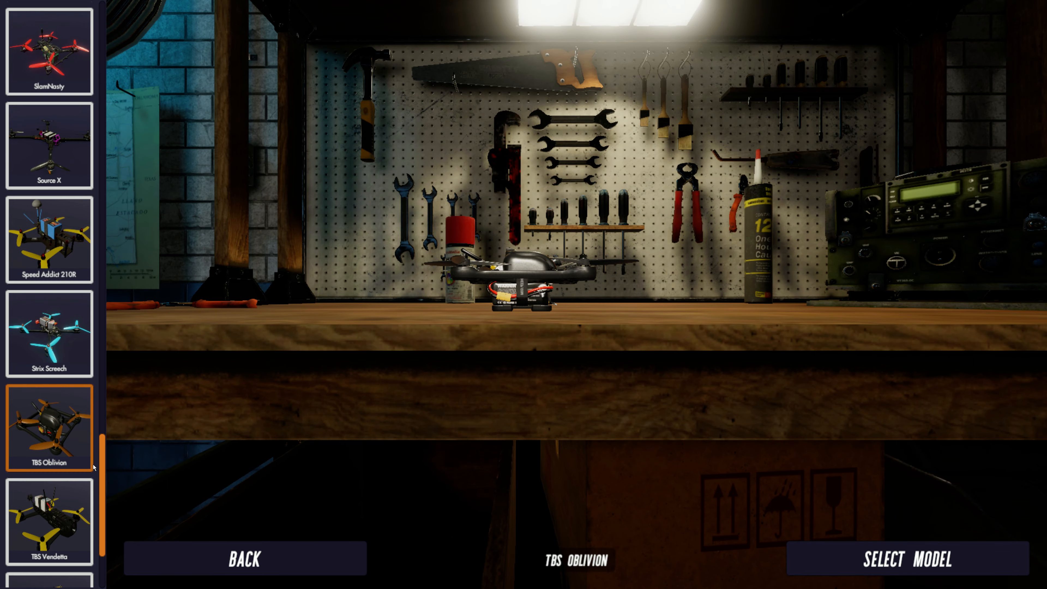
scroll("up", 3)
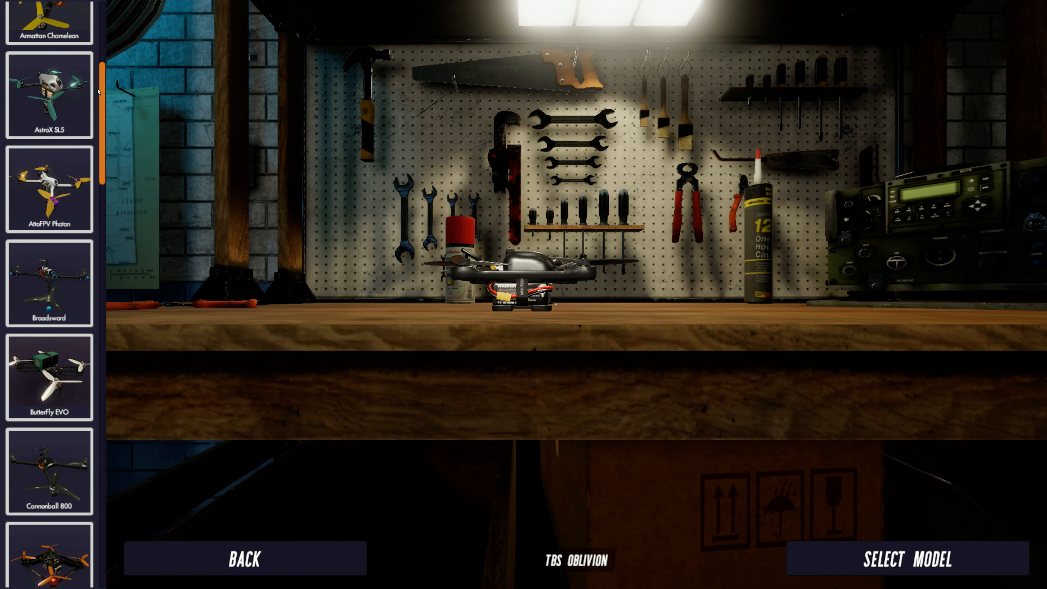
scroll("up", 3)
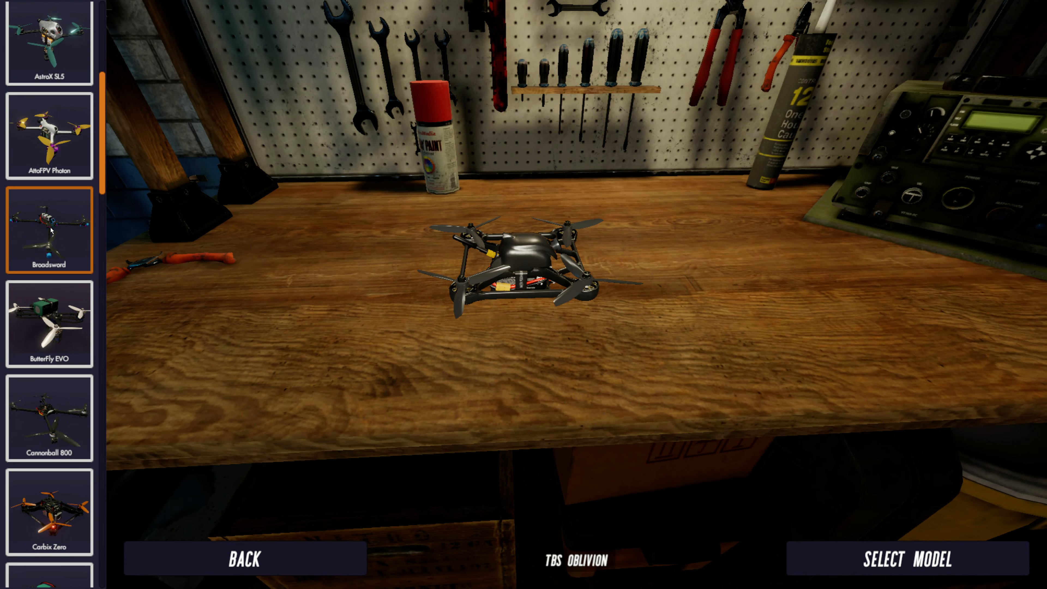
- Browse Cannonball 800 and other frames, settling on the Broadsword model on the workbench
left_click(48, 417)
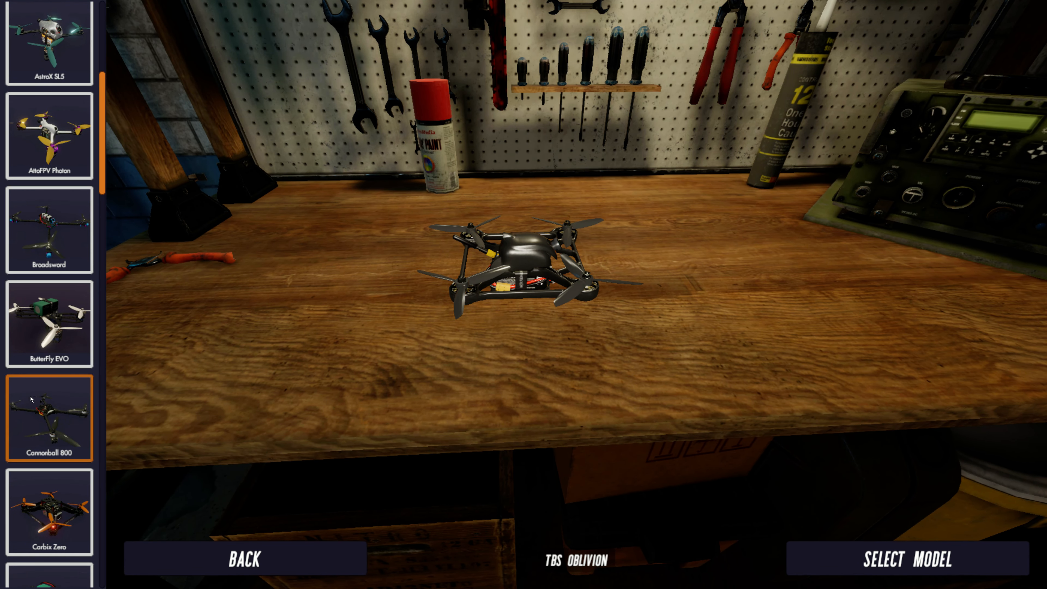
left_click(48, 324)
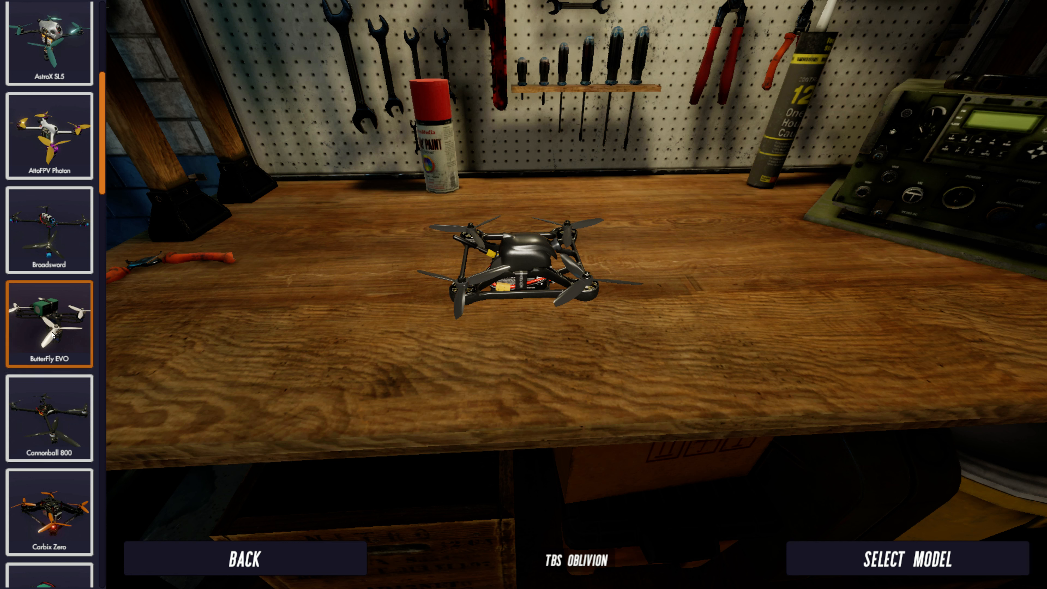
left_click(48, 229)
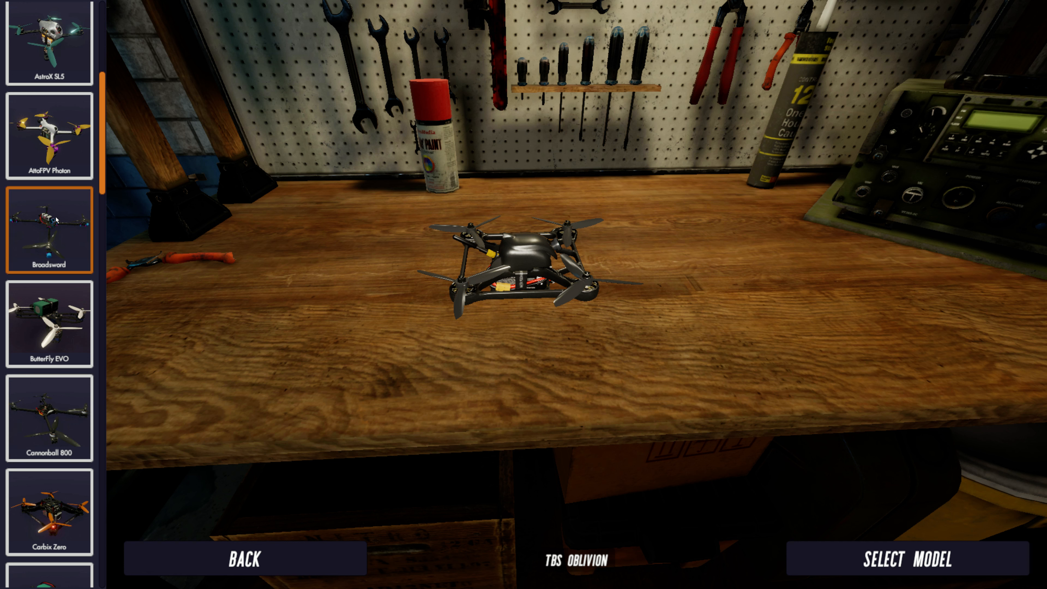
left_click(48, 420)
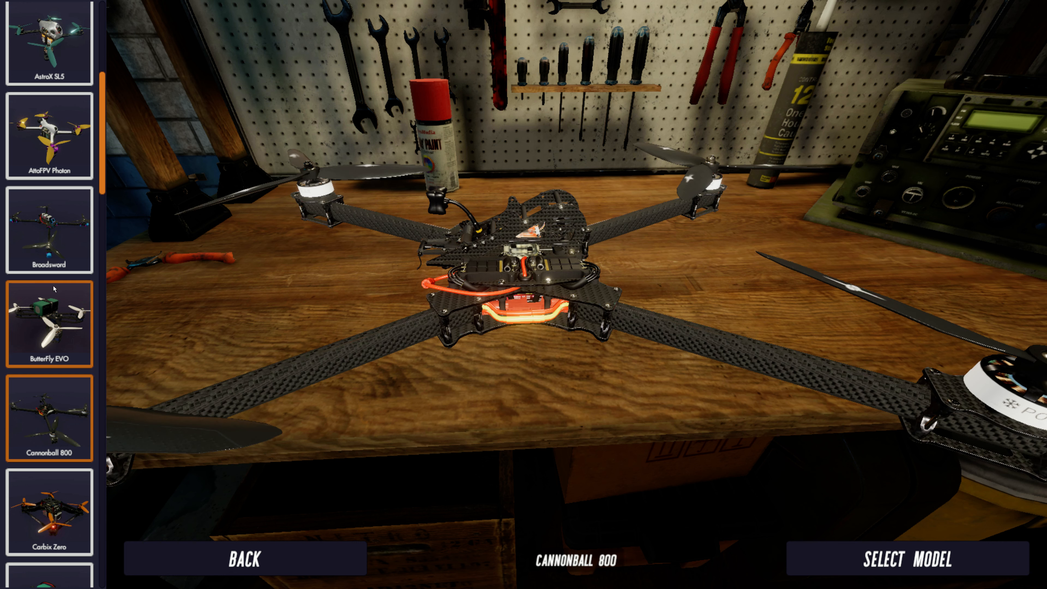
left_click(48, 231)
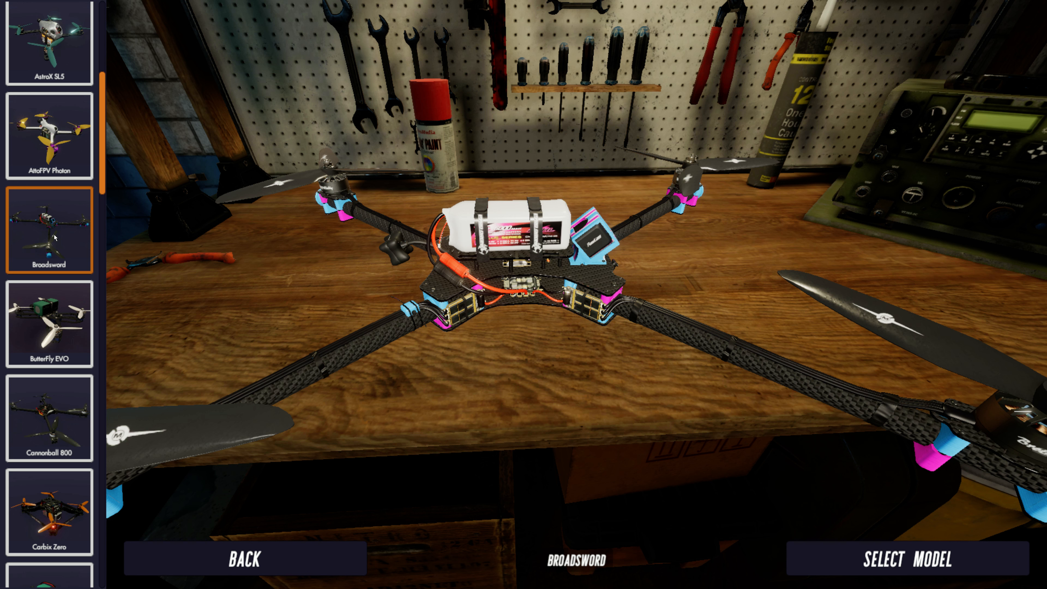
mouse_move(43, 373)
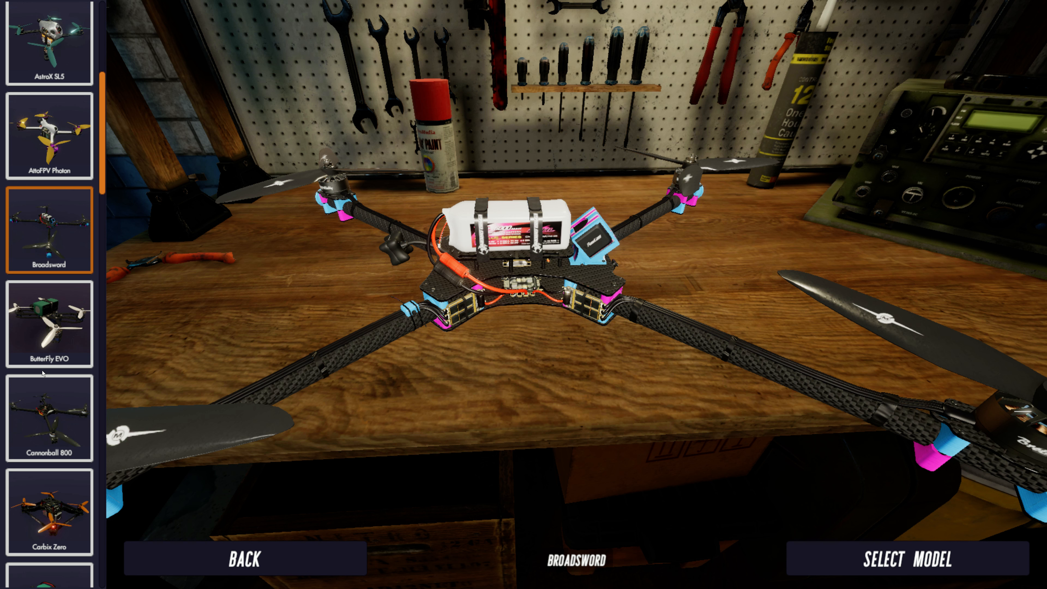
mouse_move(524, 424)
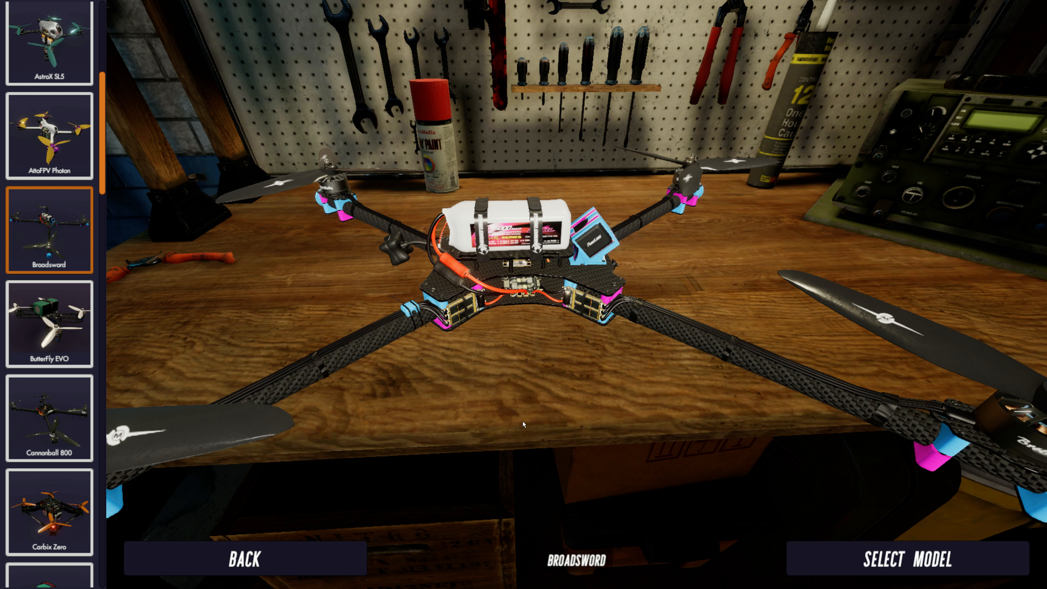
- Select the Broadsword and begin naming the new quad 'Broad' in the name box
left_click(908, 559)
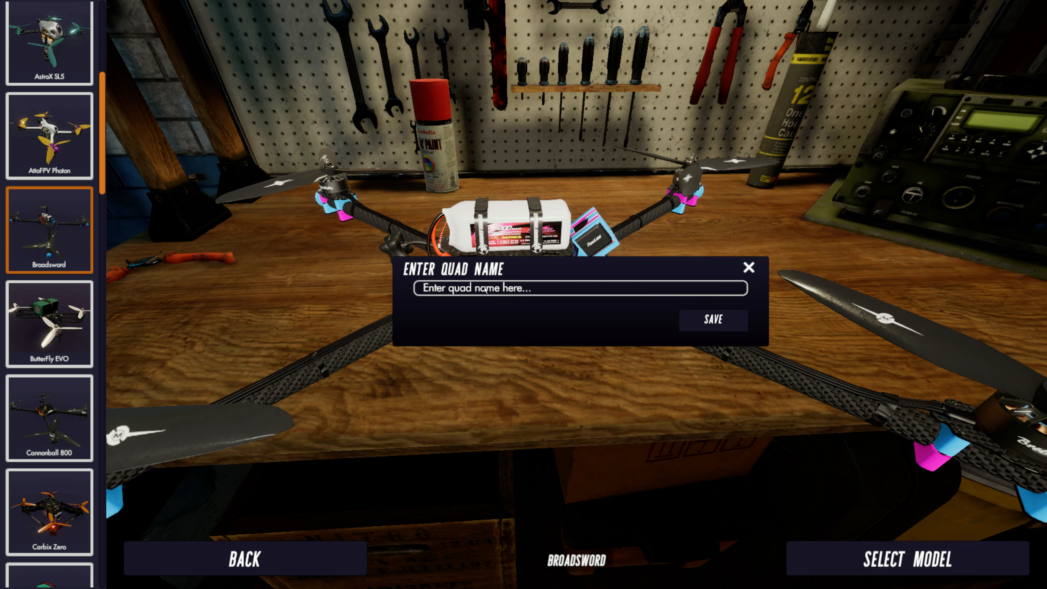
type("Broad")
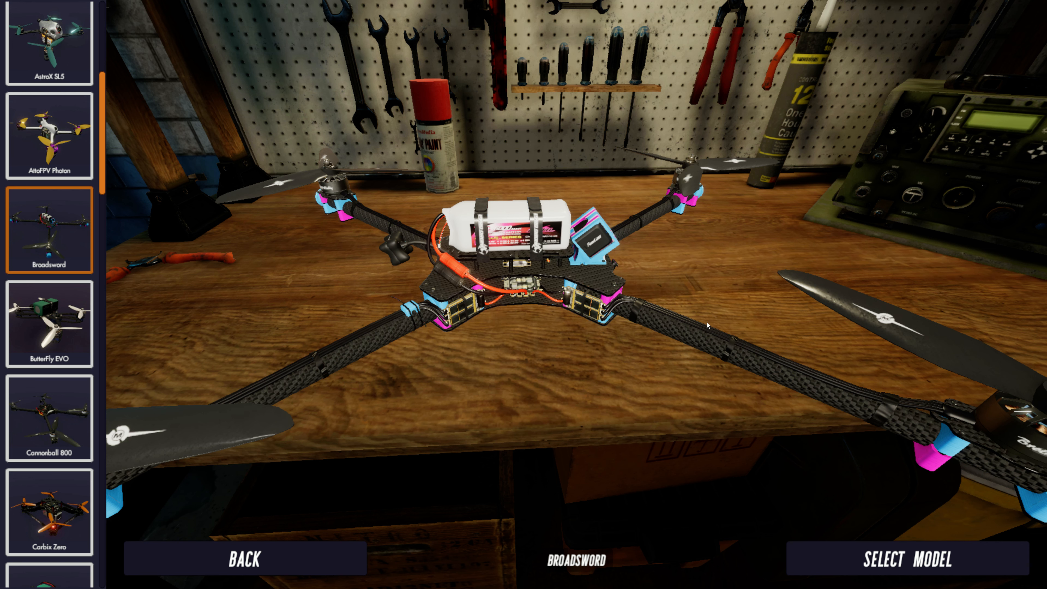
mouse_move(439, 472)
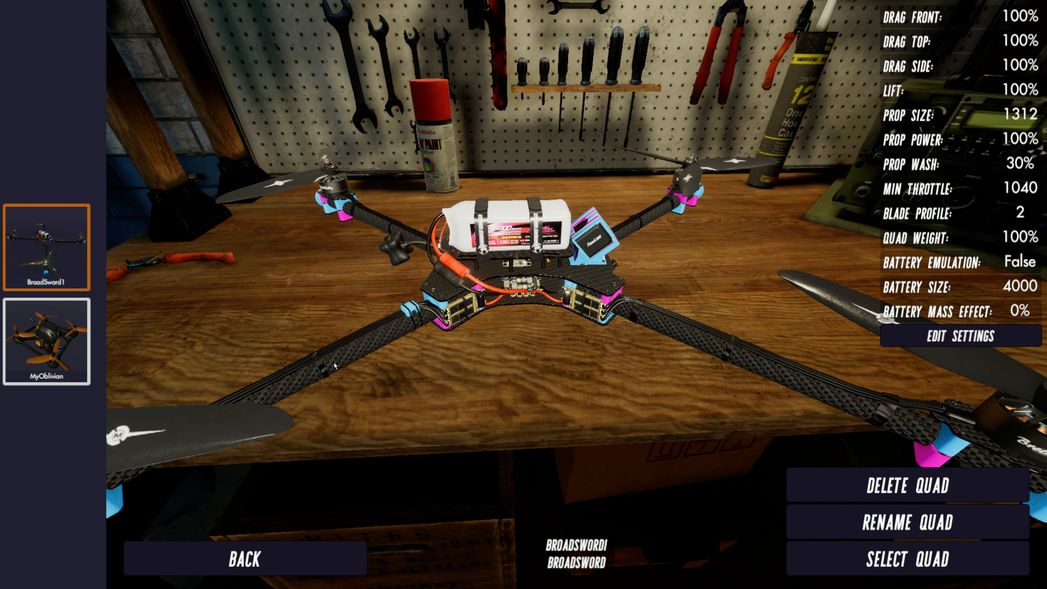
mouse_move(45, 268)
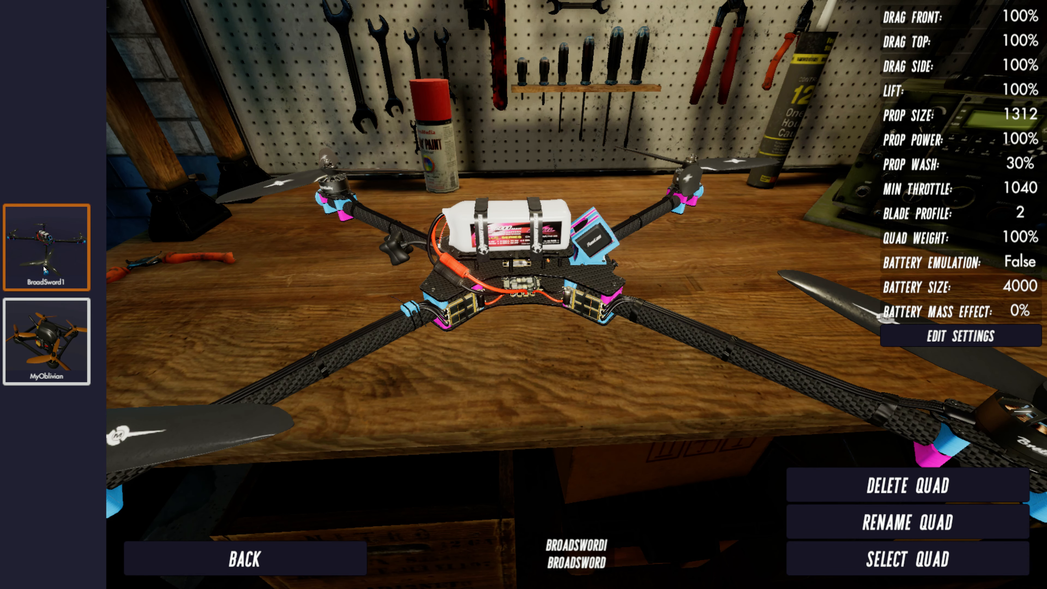
mouse_move(947, 125)
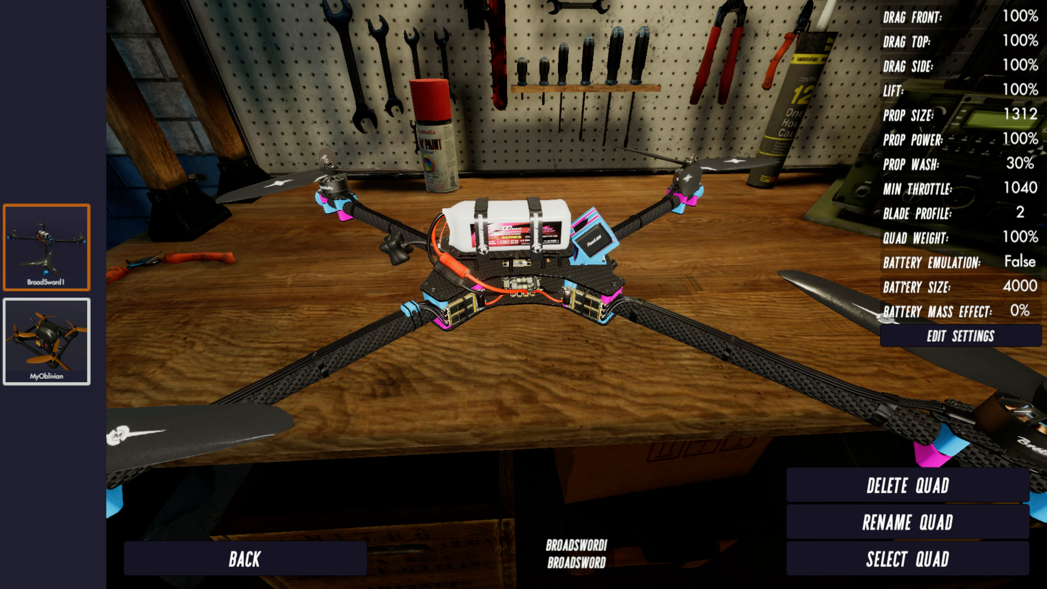
mouse_move(983, 184)
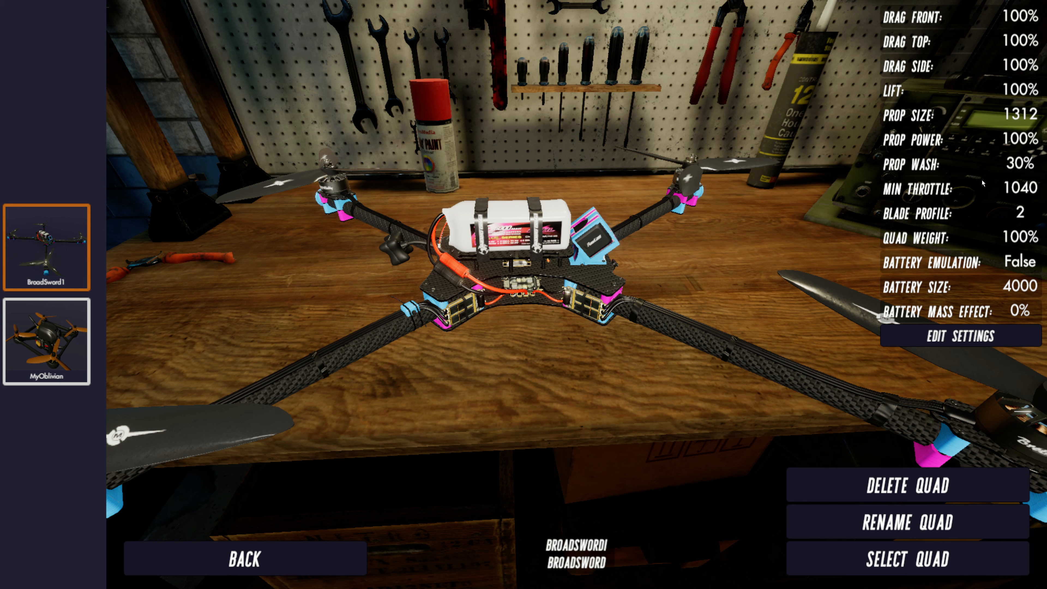
- Reduce BroadSword1's propeller size to 13x10 in its flight settings and apply it
left_click(961, 336)
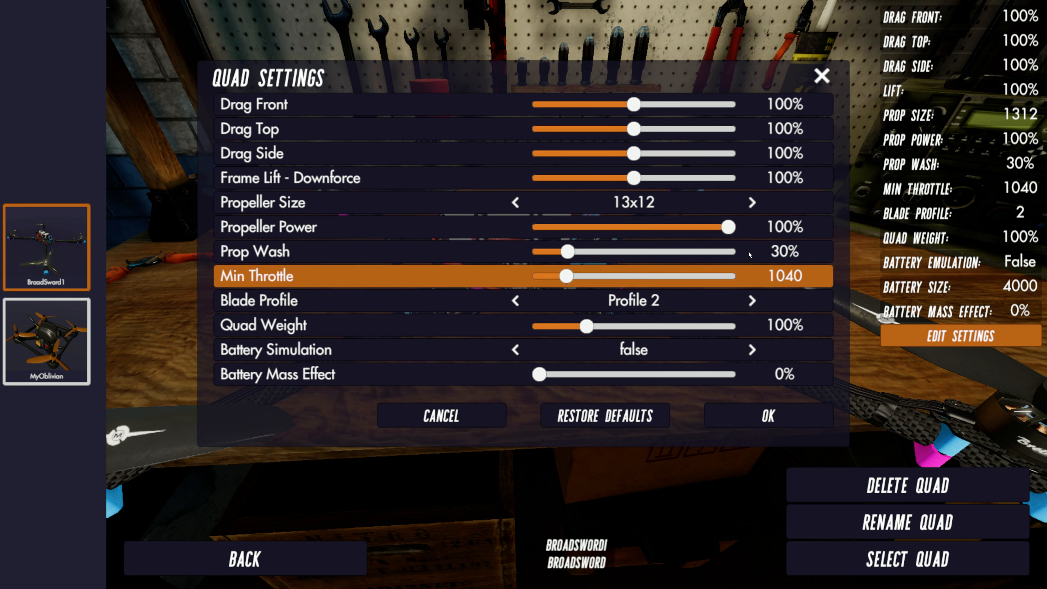
left_click(515, 202)
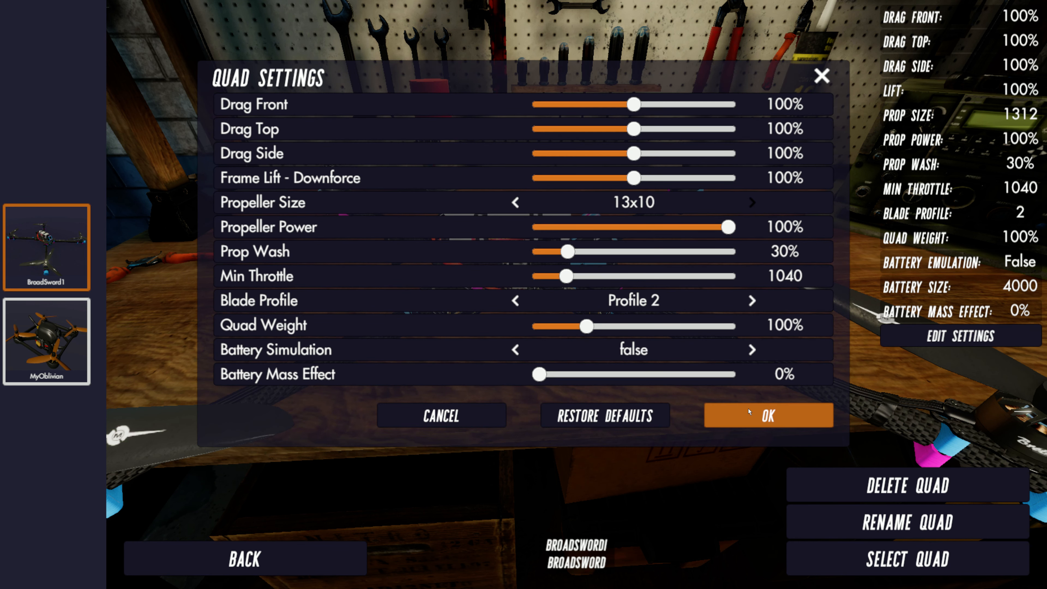
left_click(768, 415)
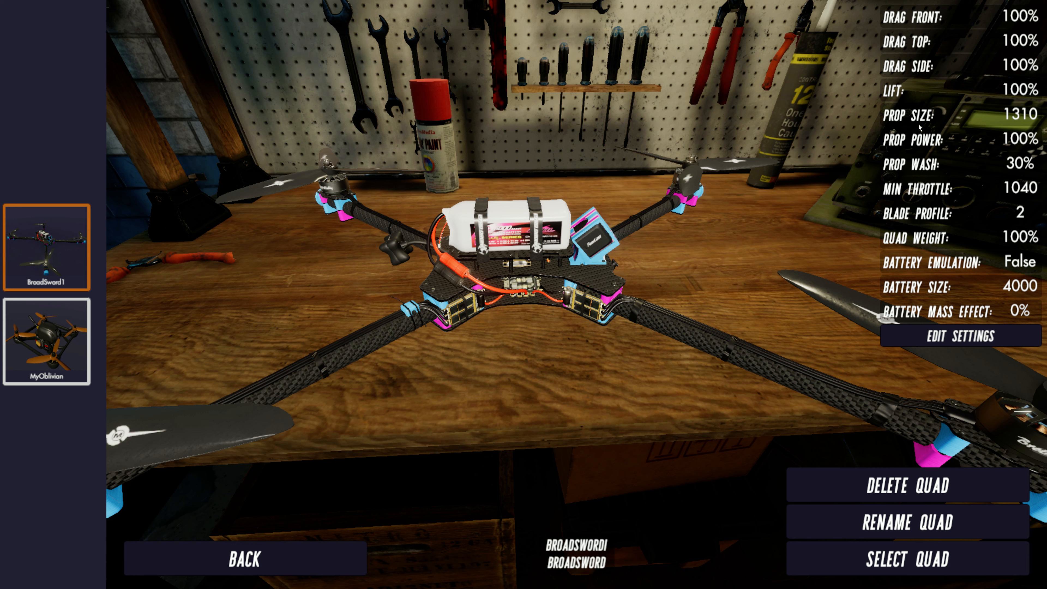
mouse_move(336, 525)
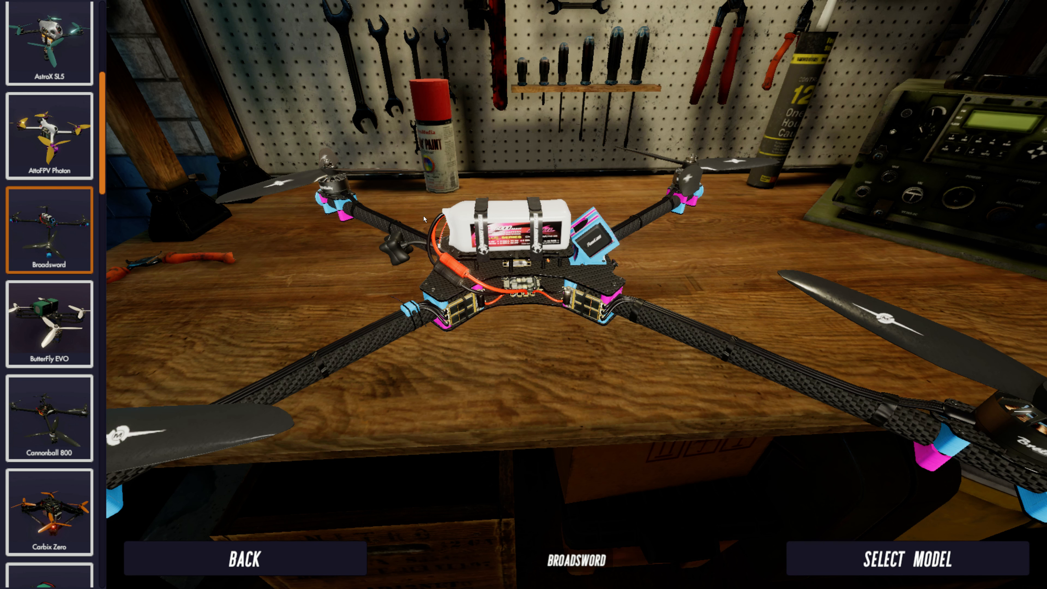
mouse_move(908, 558)
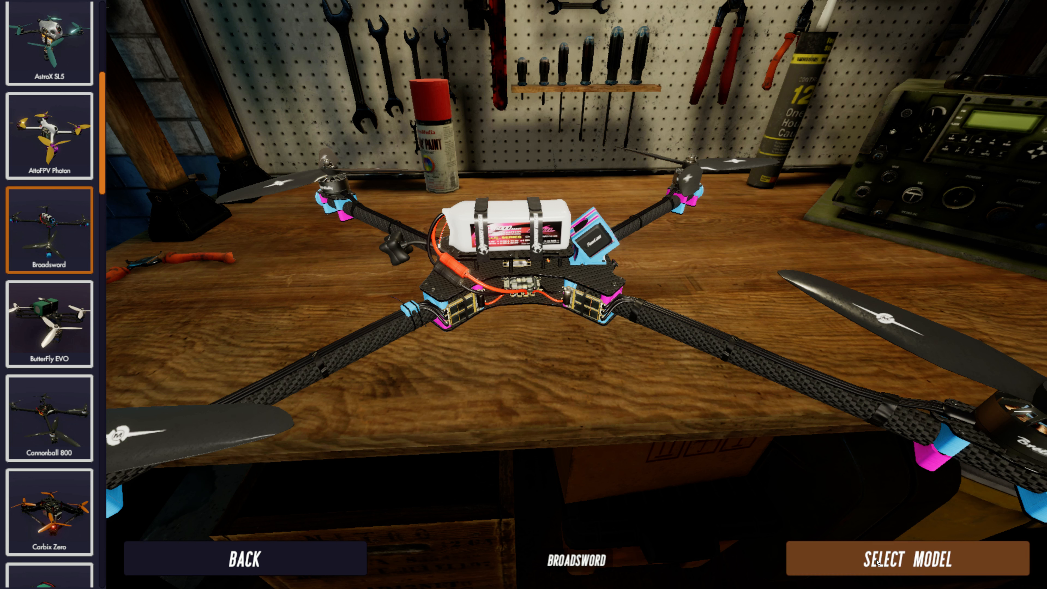
- Save another Broadsword as BroadSword2 with 13x12 propellers and return to the hangar
left_click(902, 559)
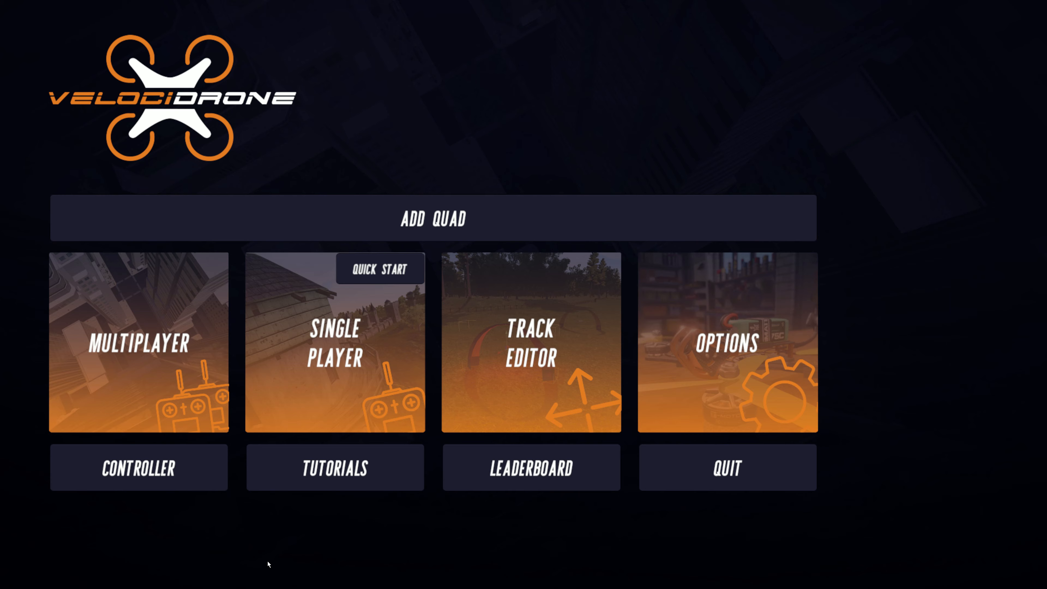
left_click(433, 217)
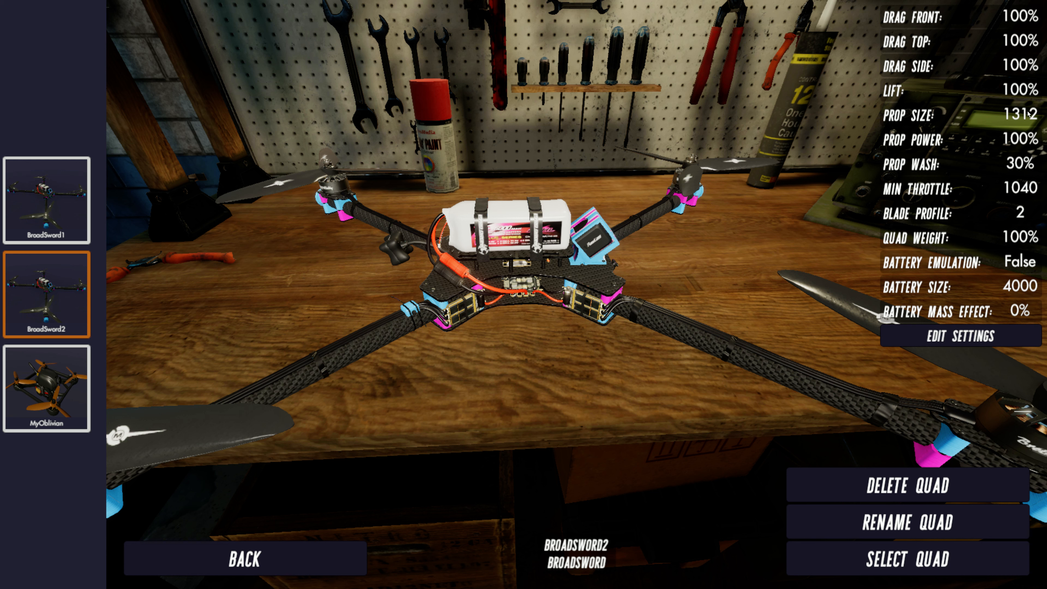
- Select BroadSword1 in the hangar to review its 13x10 propeller settings
left_click(47, 198)
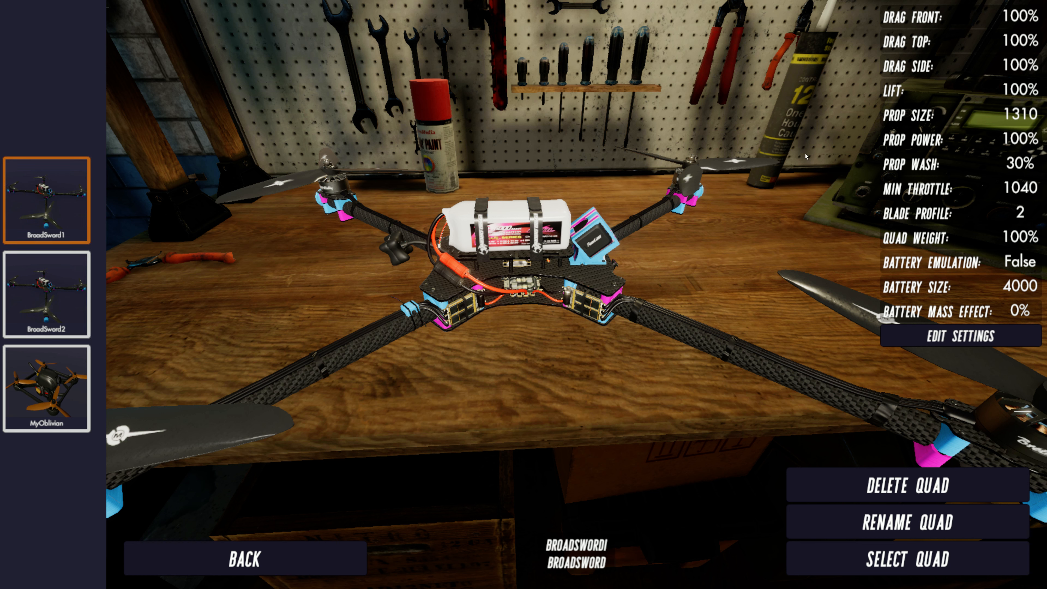
mouse_move(500, 286)
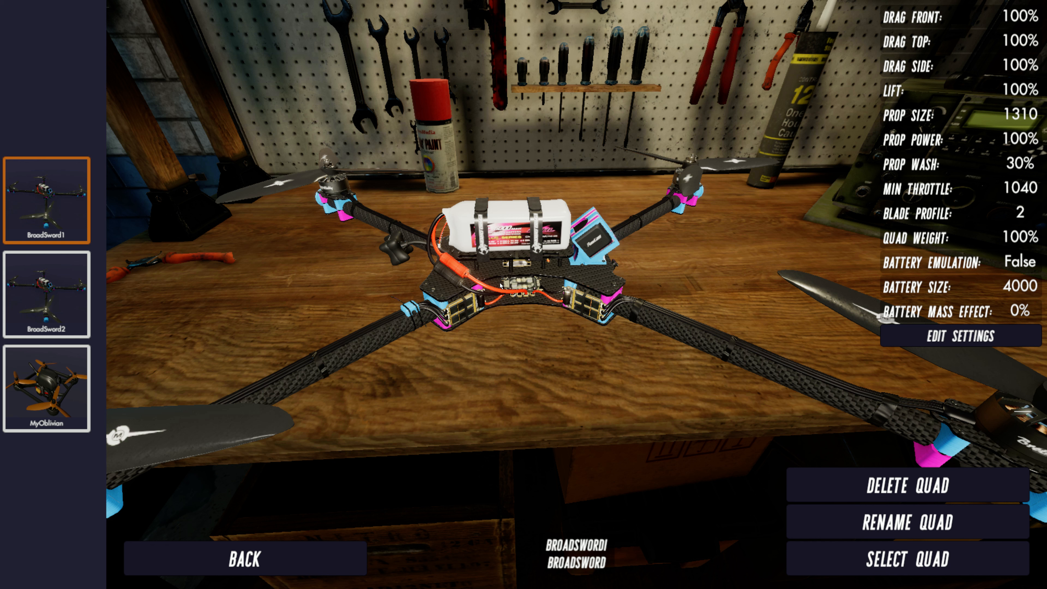
mouse_move(171, 250)
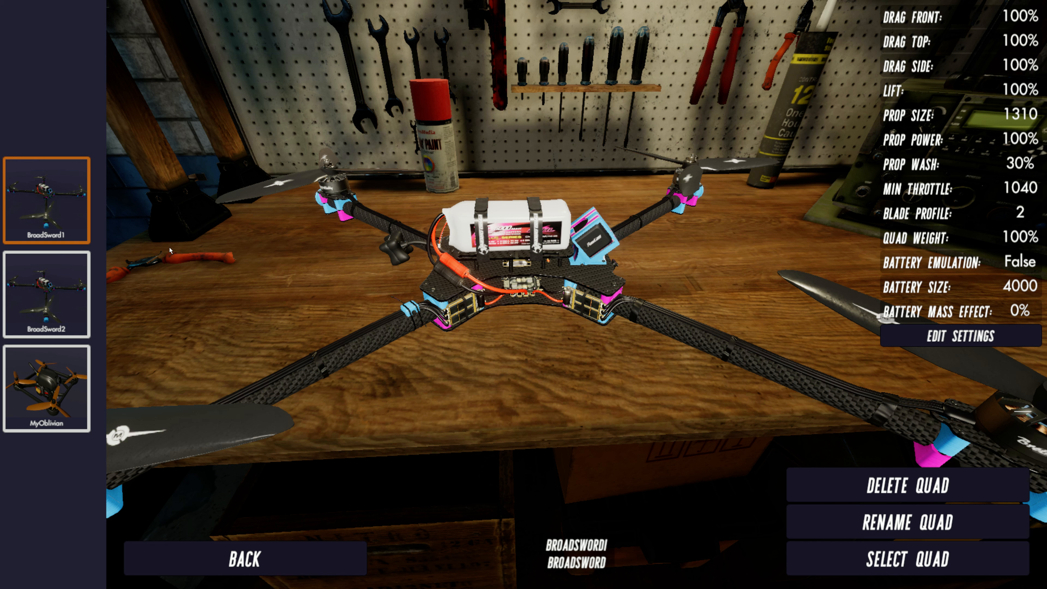
mouse_move(326, 308)
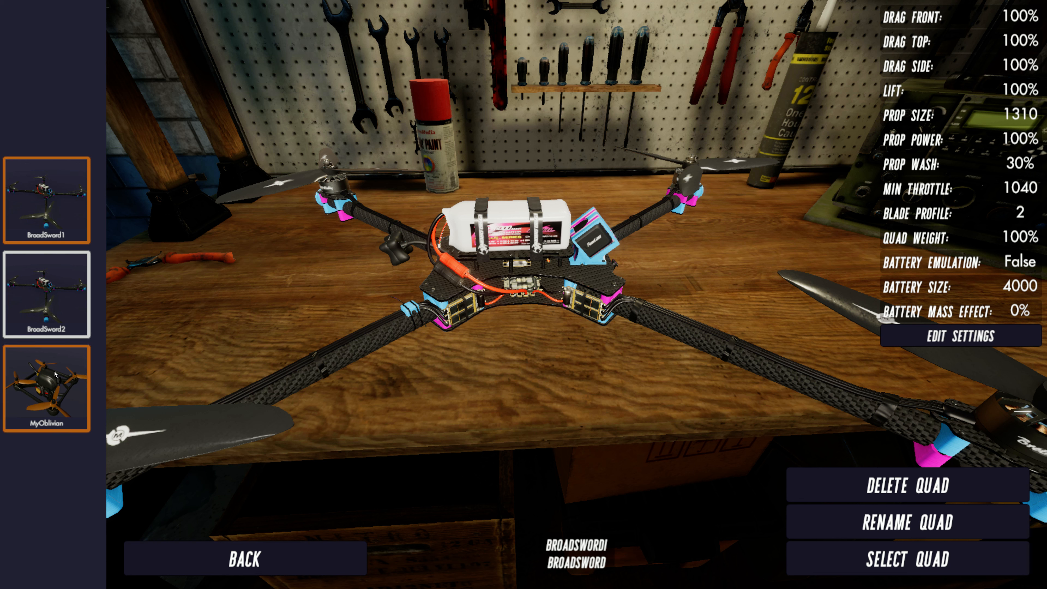
mouse_move(54, 417)
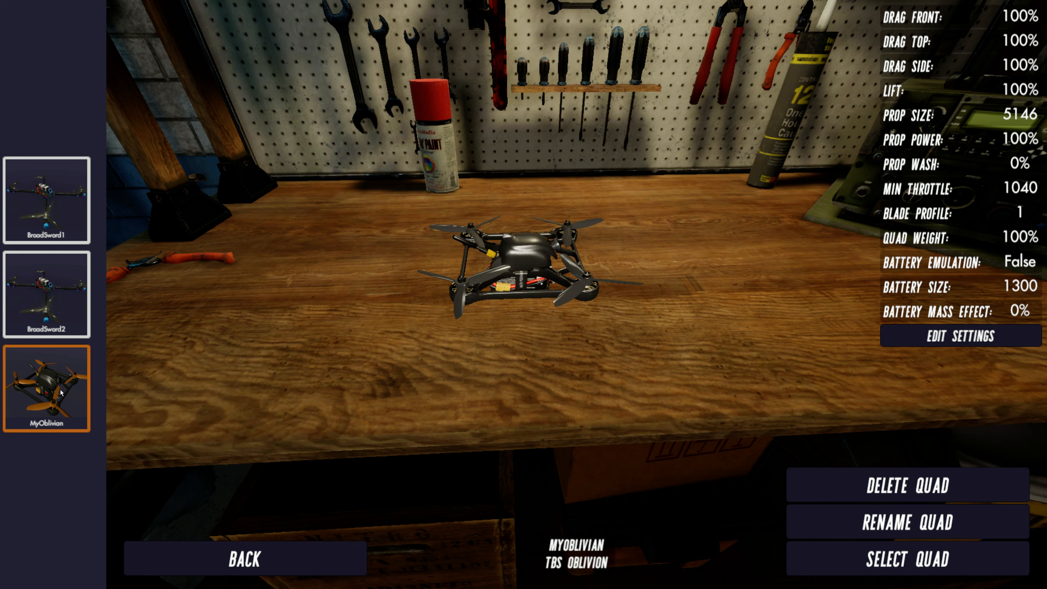
mouse_move(908, 485)
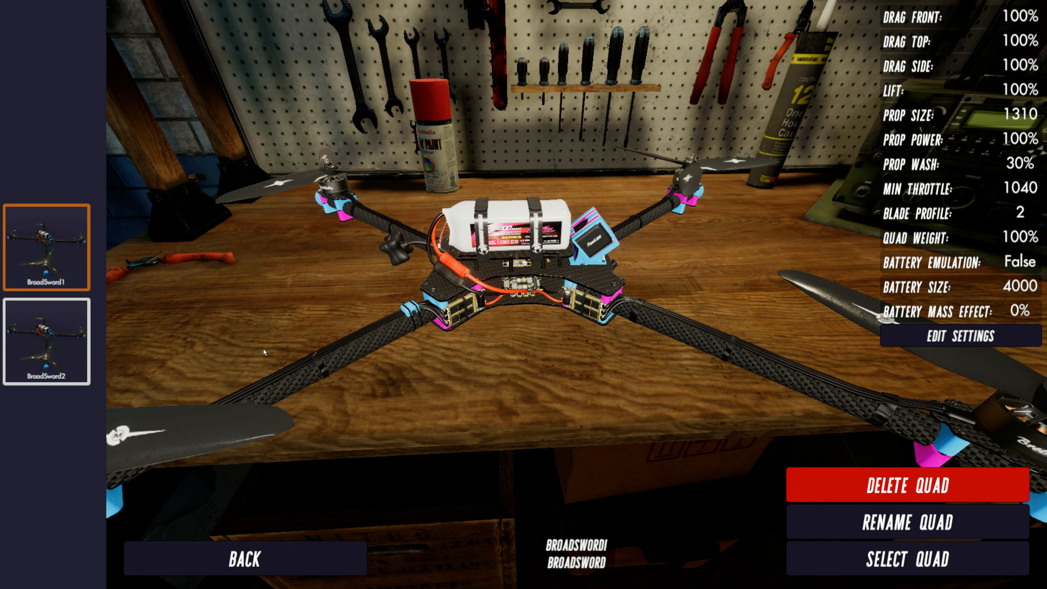
mouse_move(588, 421)
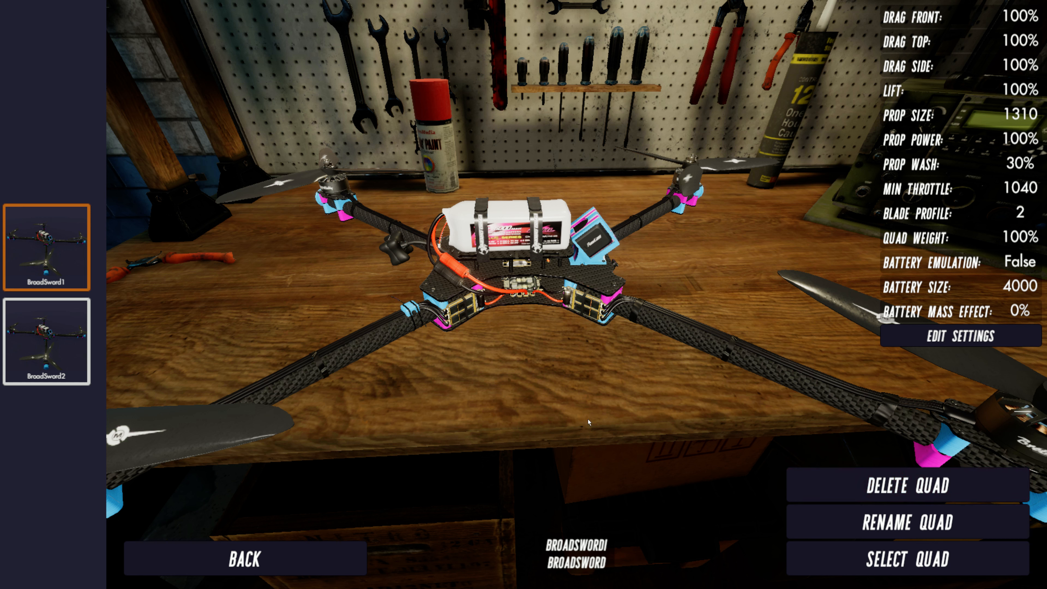
- Rename the BroadSword1 quad to 'Broad1' and save the new name
left_click(908, 522)
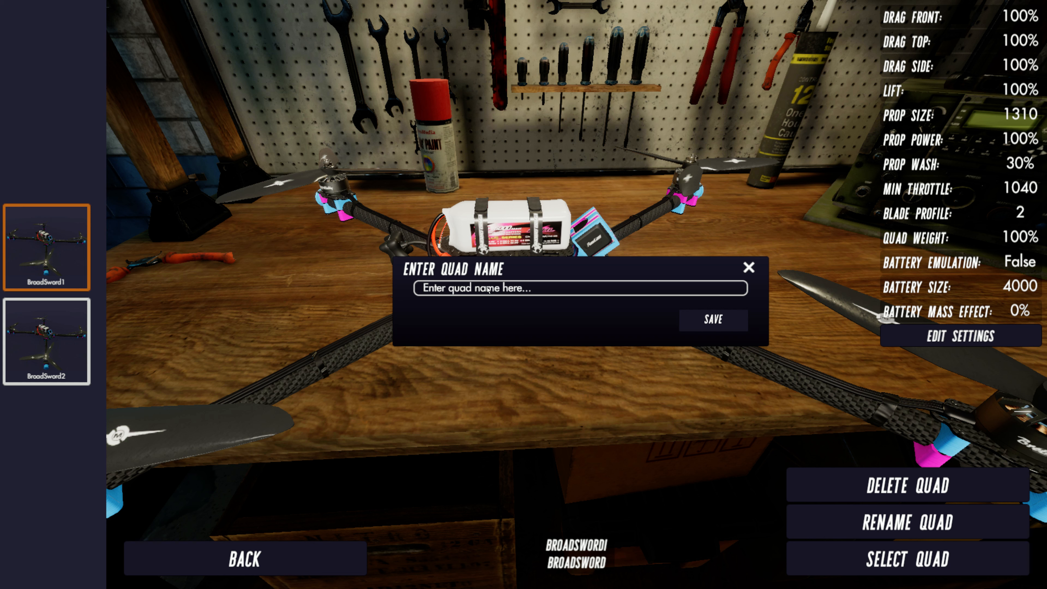
type("Broad1")
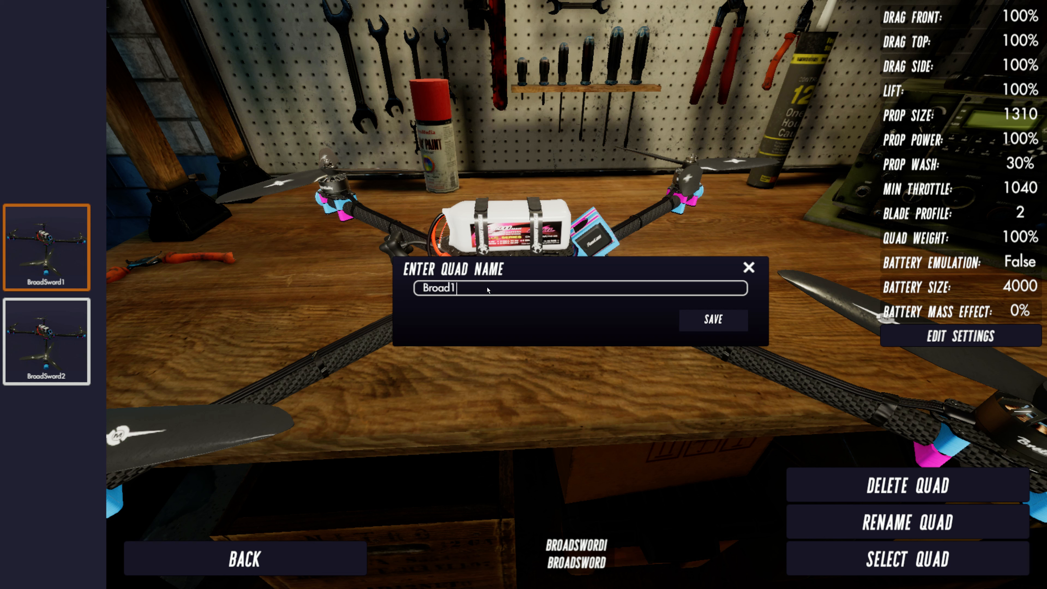
left_click(712, 319)
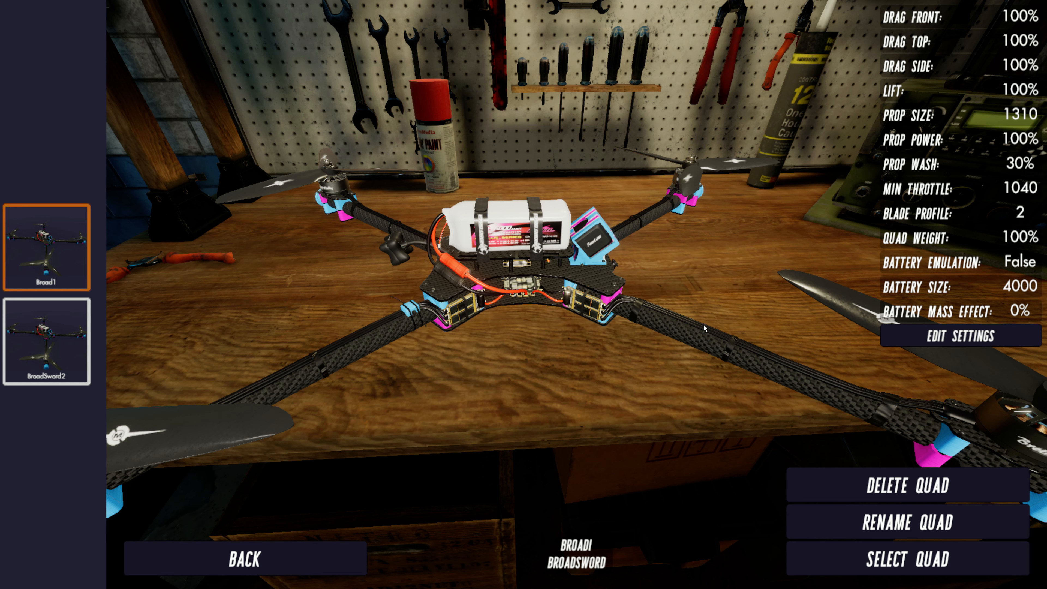
mouse_move(41, 255)
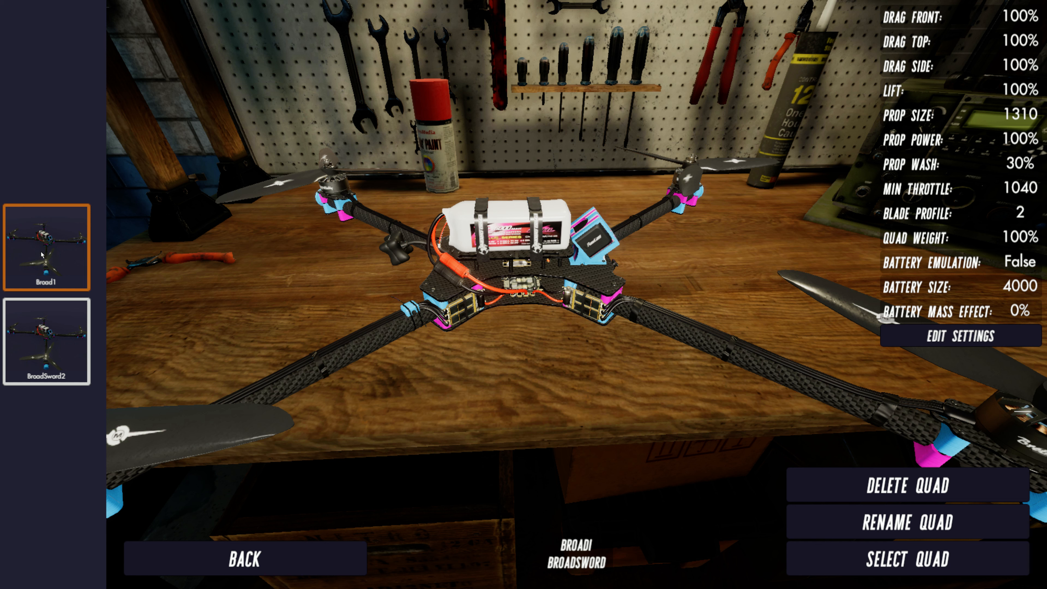
mouse_move(457, 344)
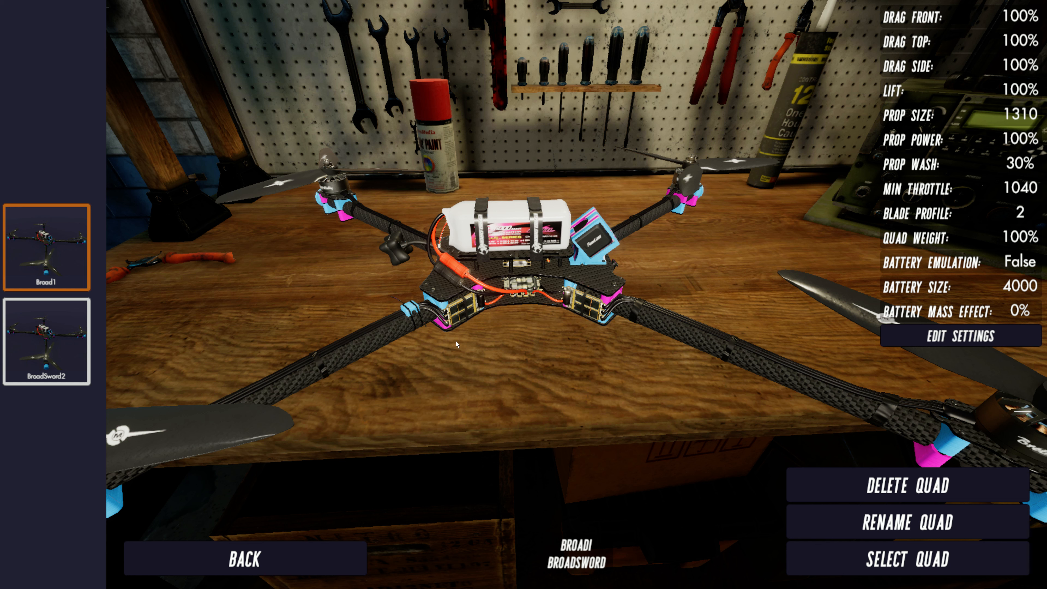
mouse_move(105, 268)
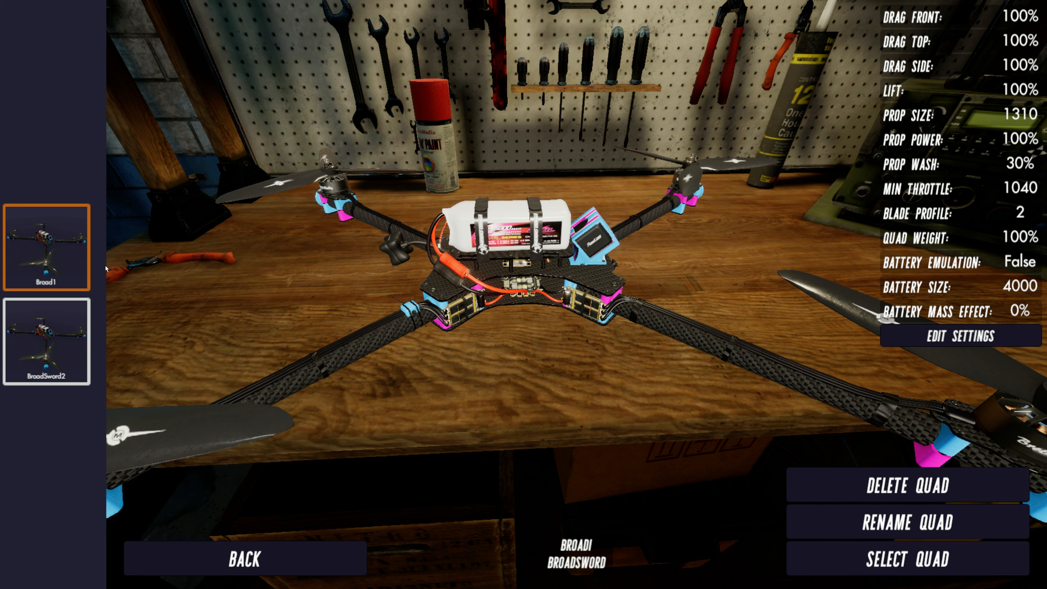
left_click(46, 344)
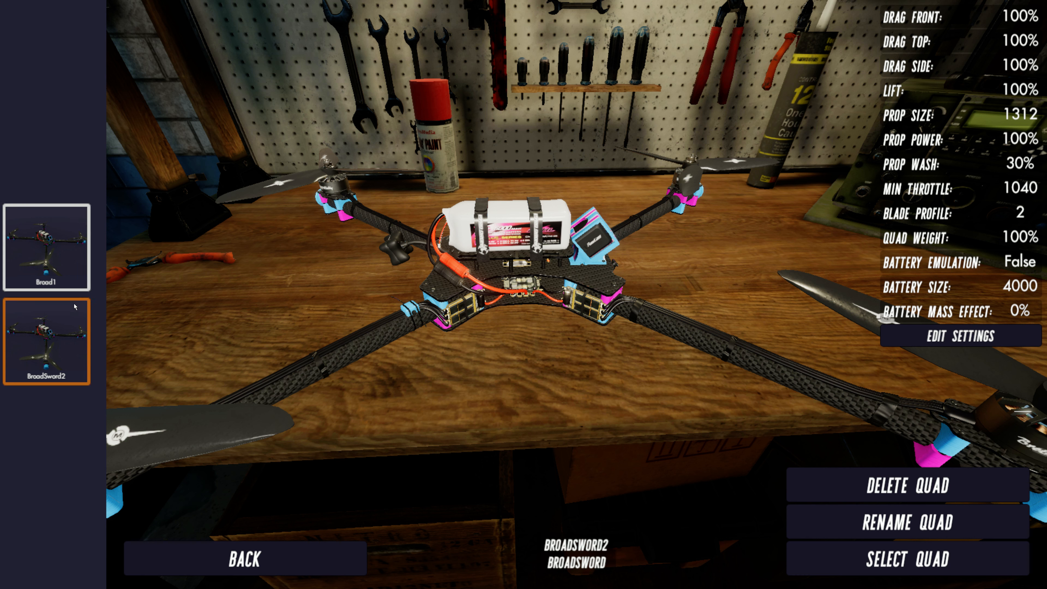
mouse_move(266, 387)
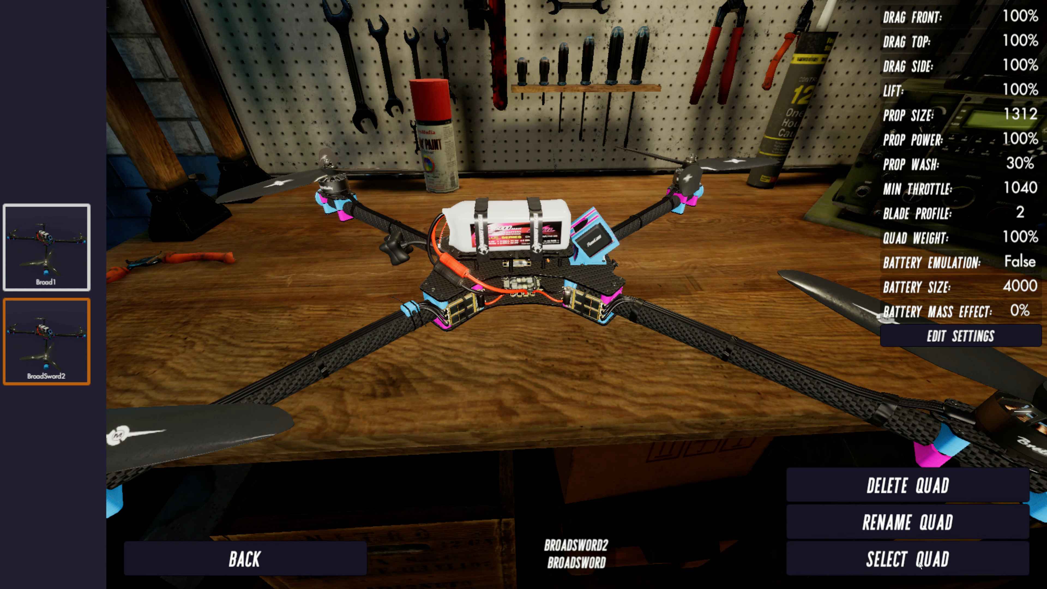
left_click(907, 559)
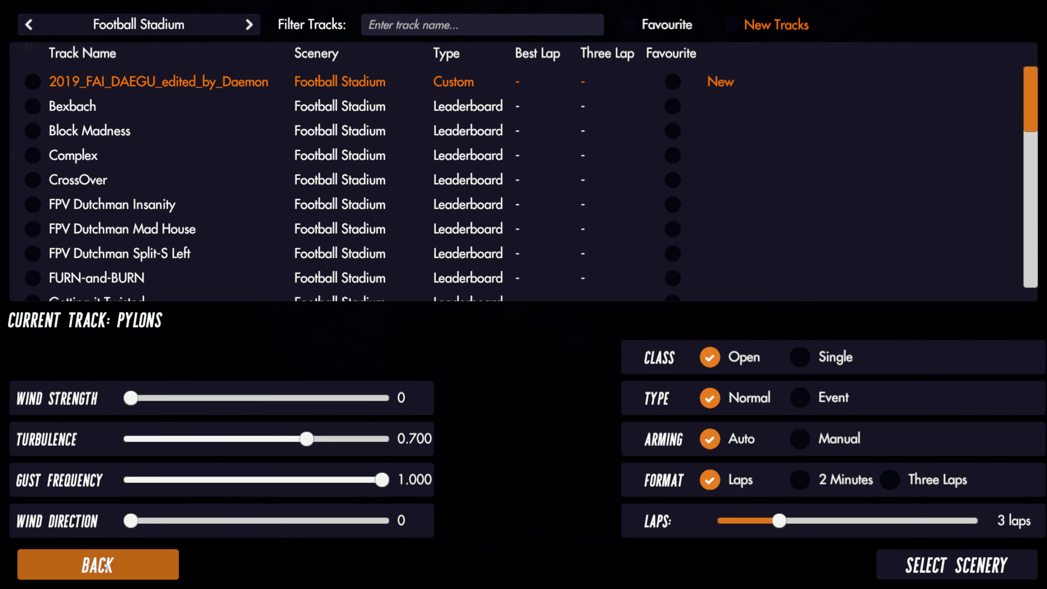
left_click(97, 564)
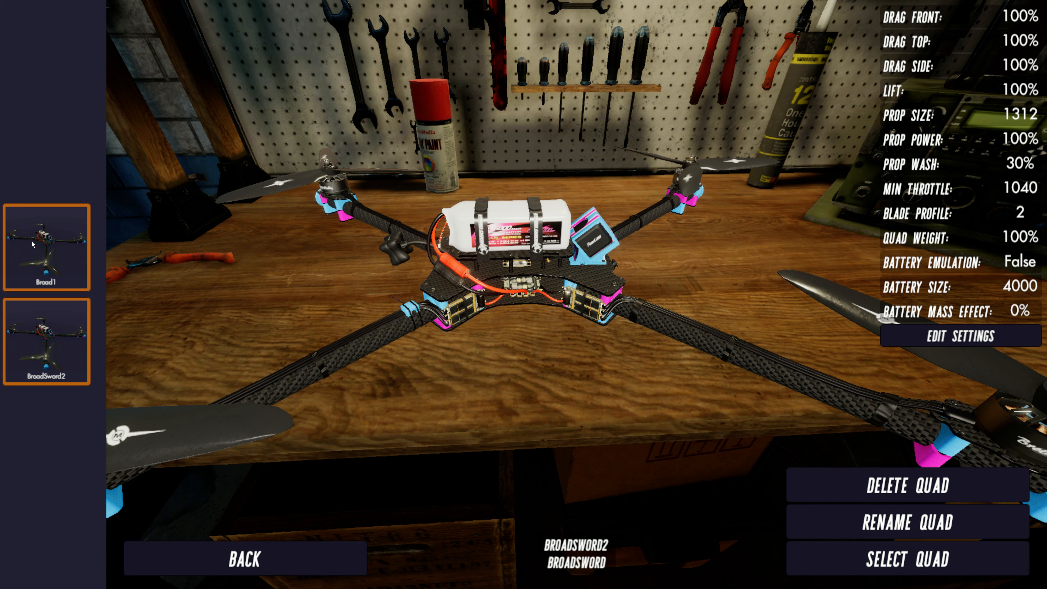
left_click(47, 247)
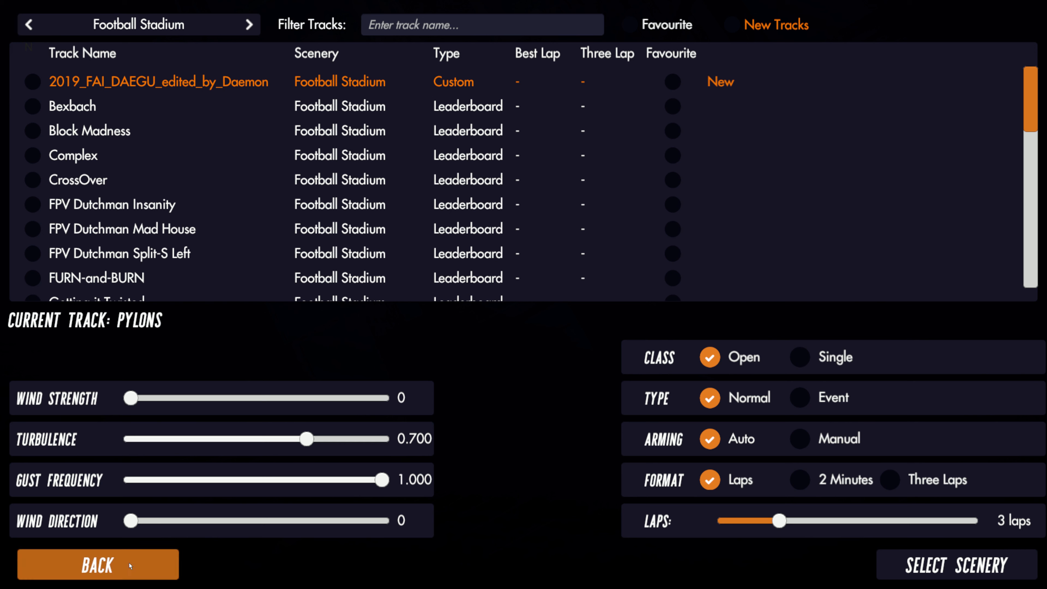
left_click(97, 564)
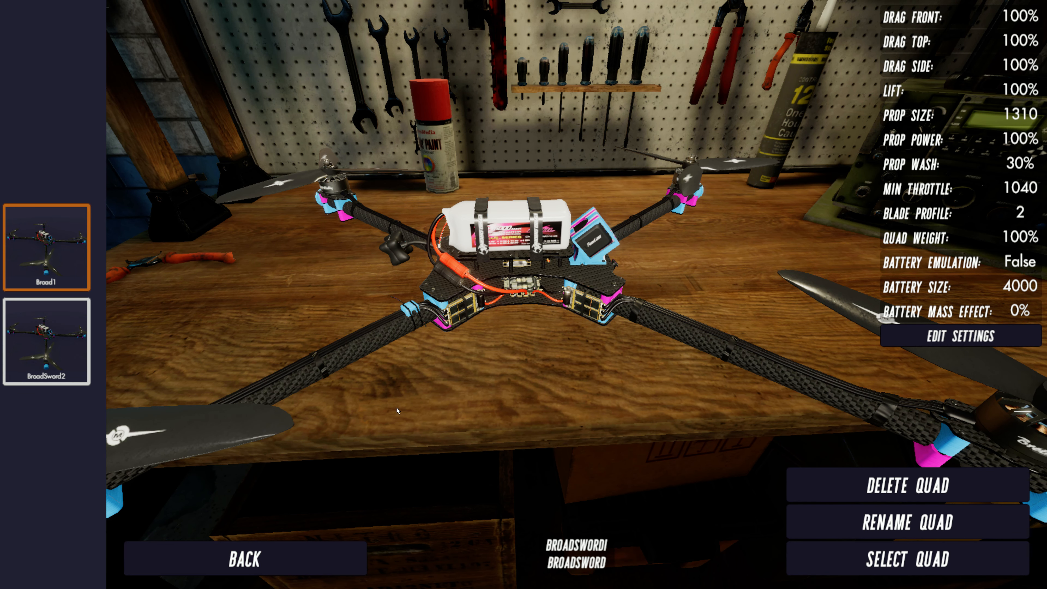
mouse_move(60, 264)
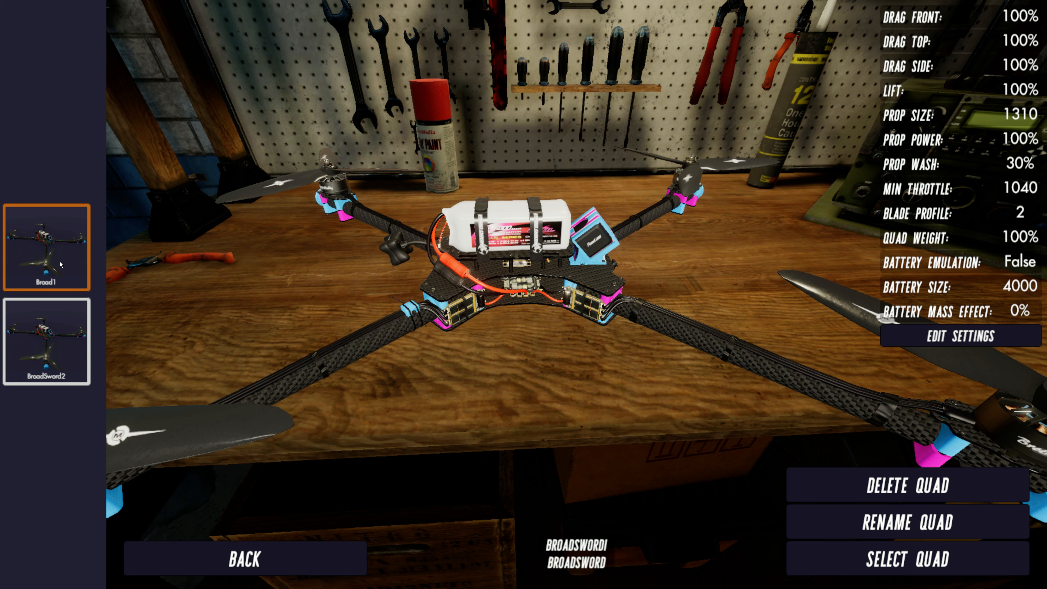
mouse_move(777, 431)
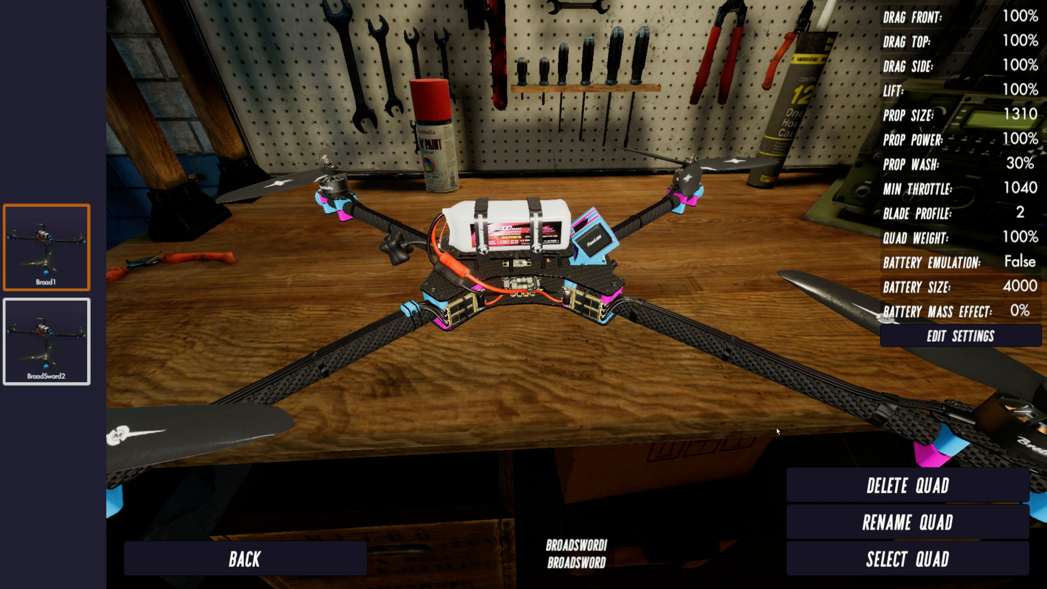
mouse_move(509, 306)
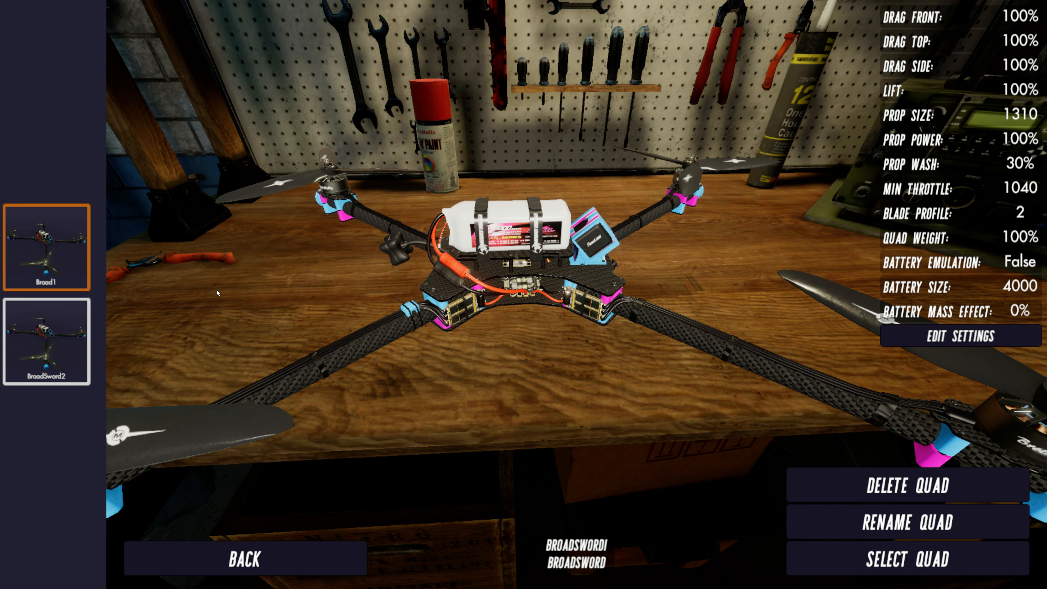
mouse_move(568, 383)
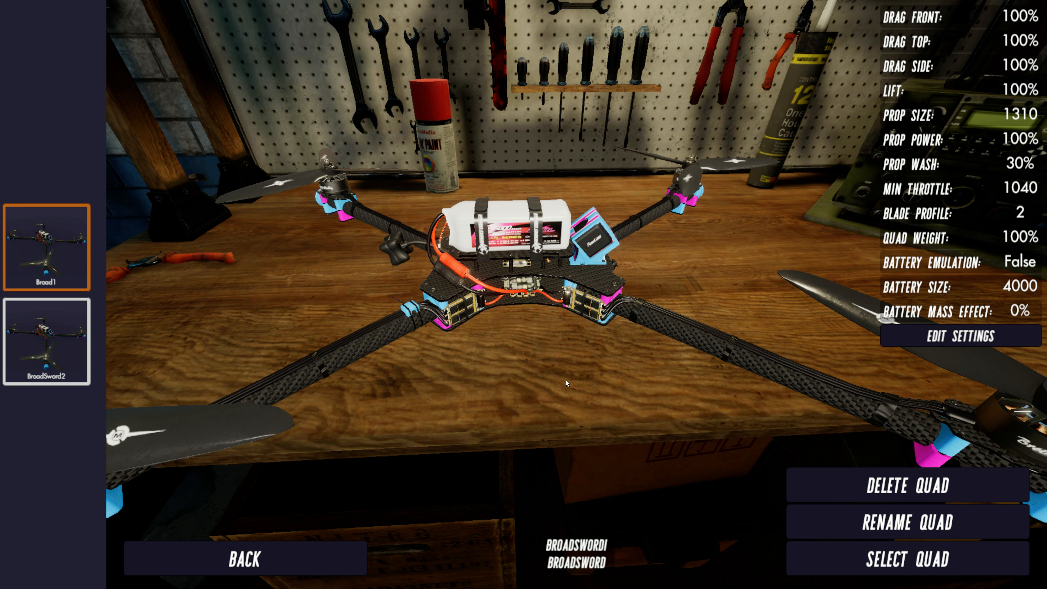
mouse_move(27, 424)
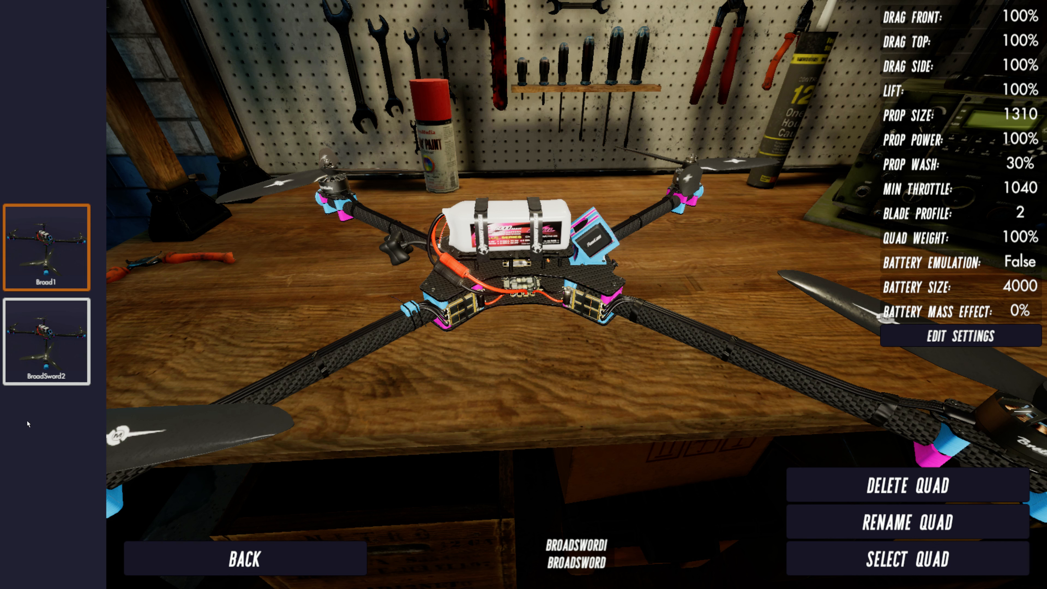
mouse_move(75, 167)
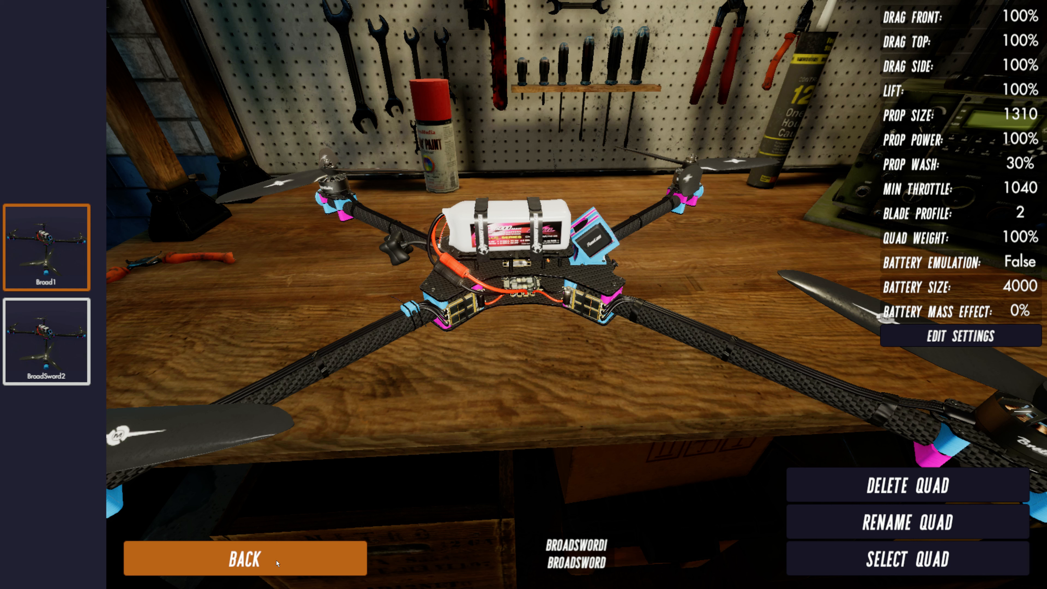
mouse_move(18, 214)
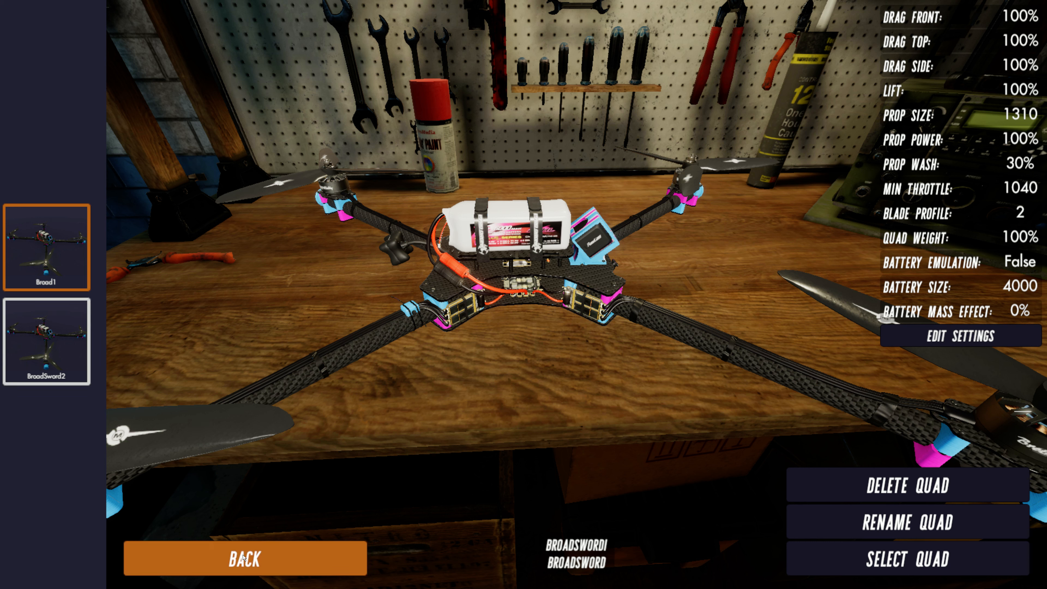
- Back out of the hangar and the model picker to the main menu
left_click(907, 559)
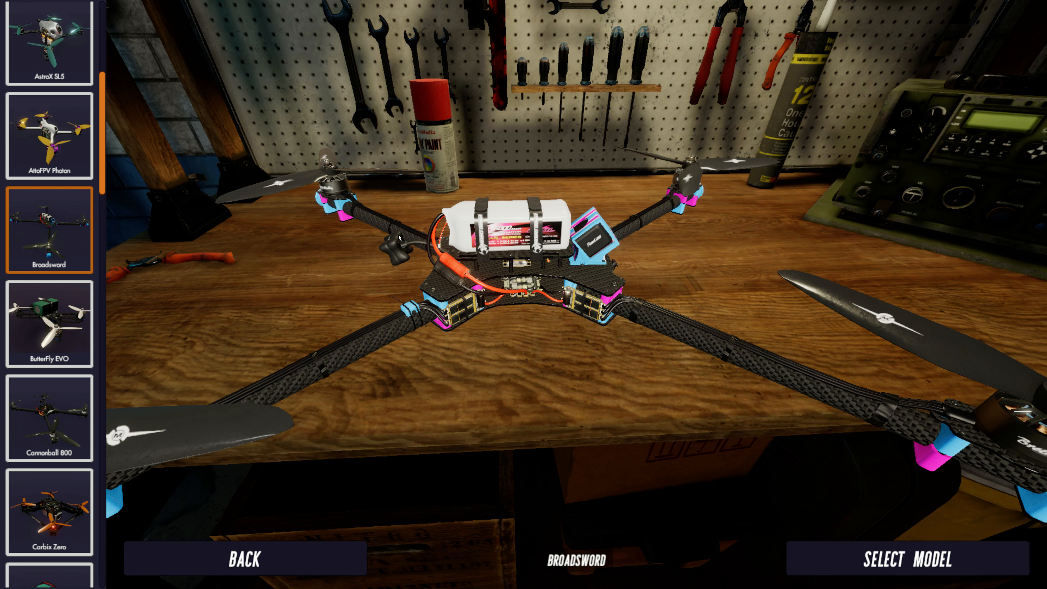
mouse_move(28, 262)
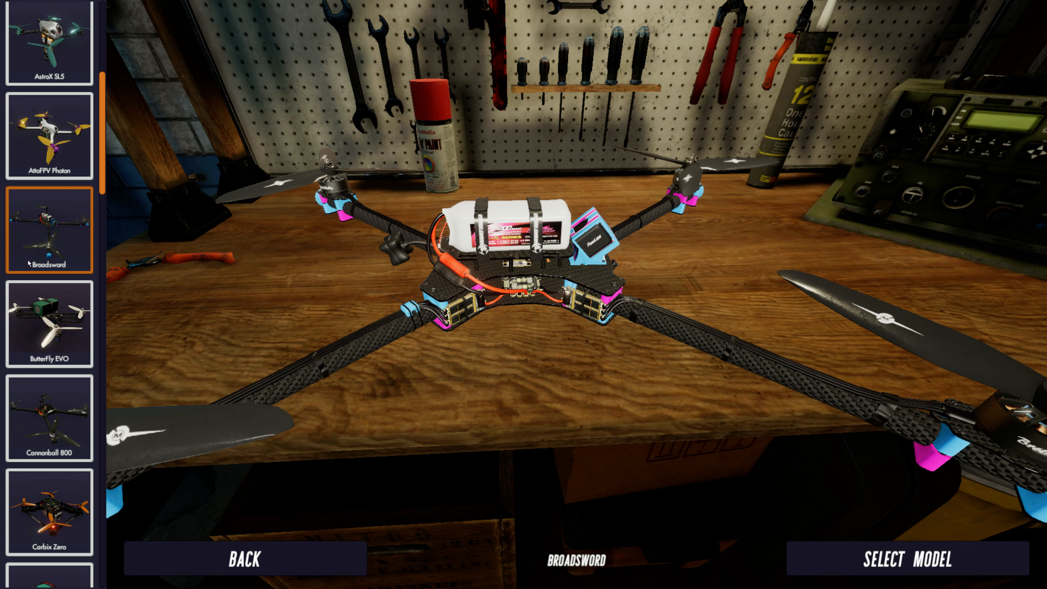
mouse_move(295, 313)
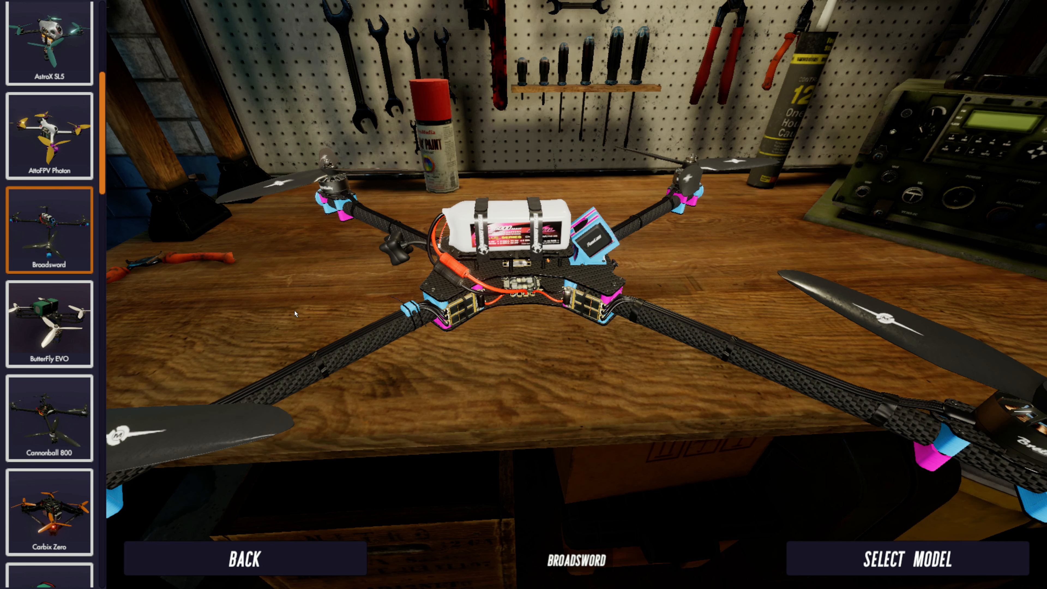
left_click(244, 558)
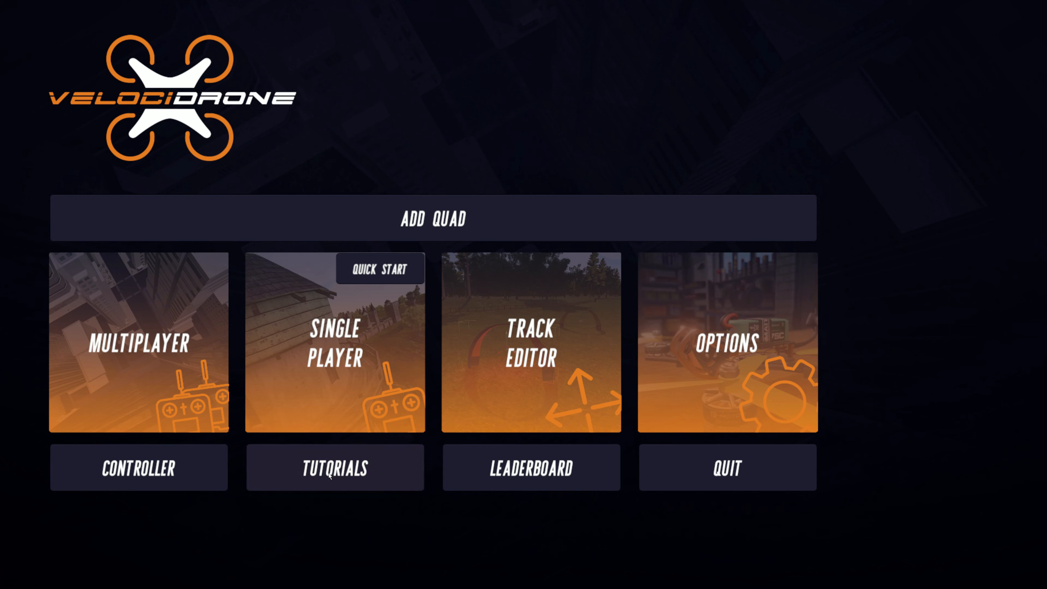